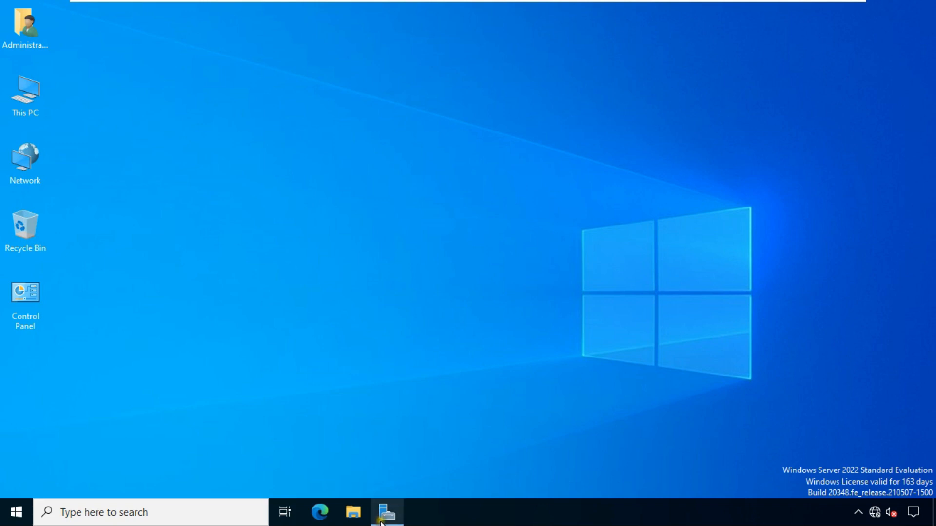
Step: Show the vinayak.local domain's top-level containers in Active Directory Users and Computers
{"action": "left_click", "coordinate": [386, 512]}
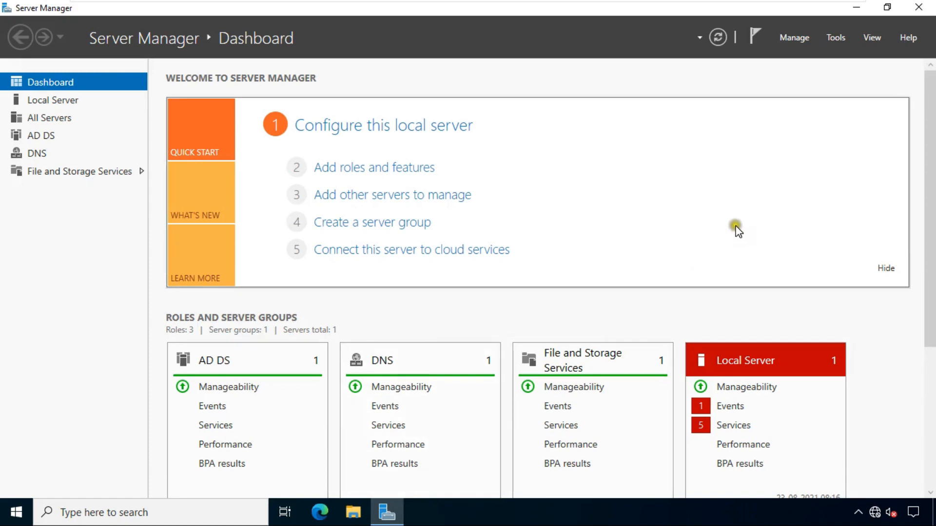
{"action": "left_click", "coordinate": [835, 37]}
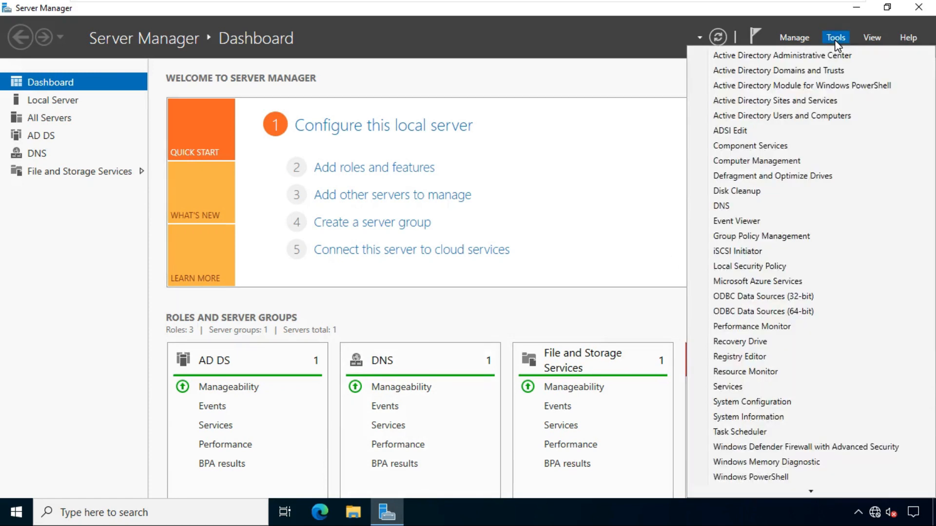
{"action": "mouse_move", "coordinate": [808, 116]}
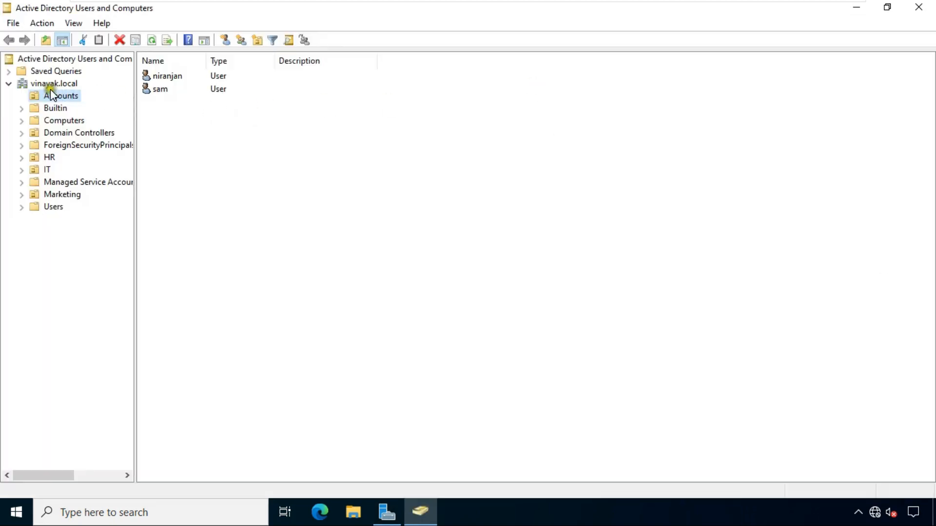
{"action": "left_click", "coordinate": [53, 83]}
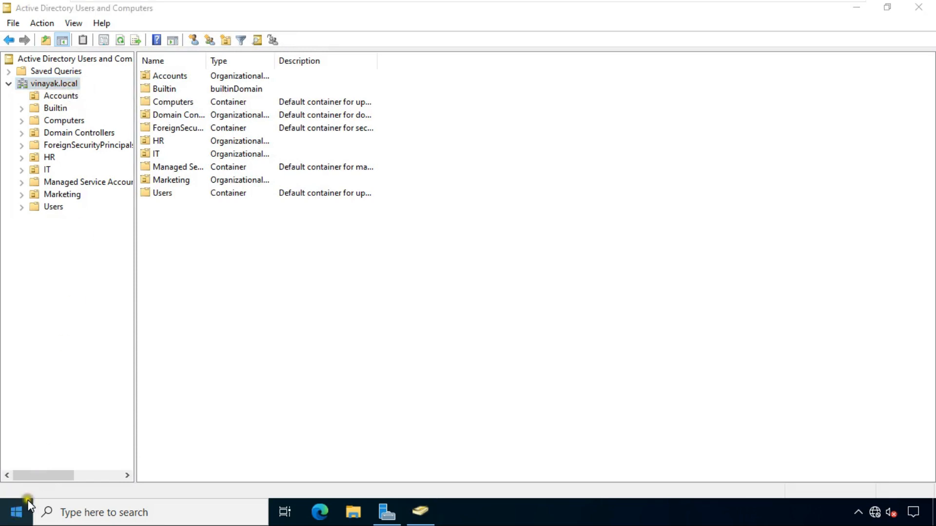
{"action": "type", "text": "cmd"}
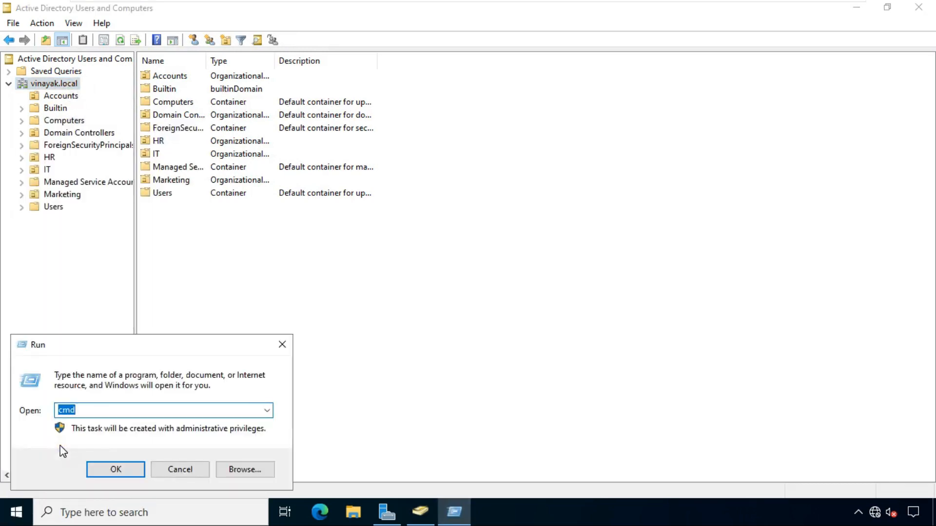
{"action": "left_click", "coordinate": [115, 469]}
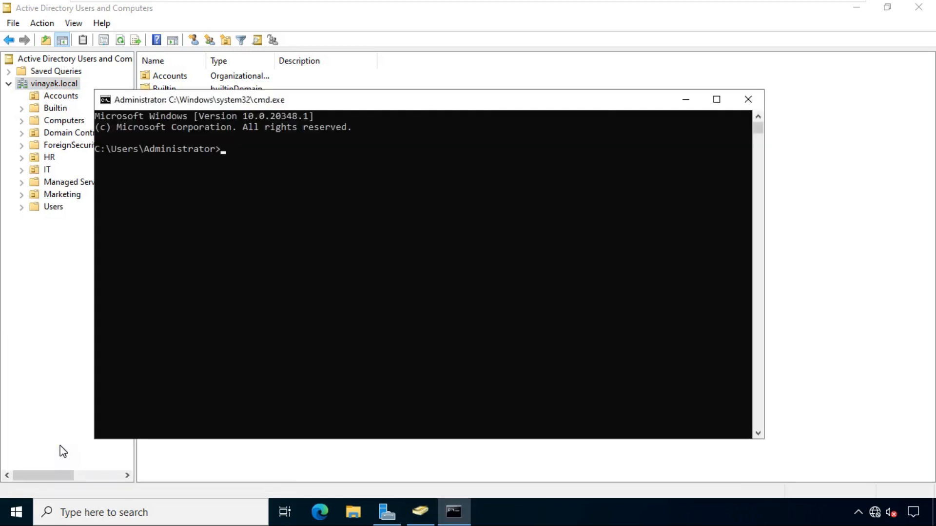
{"action": "type", "text": "ping"}
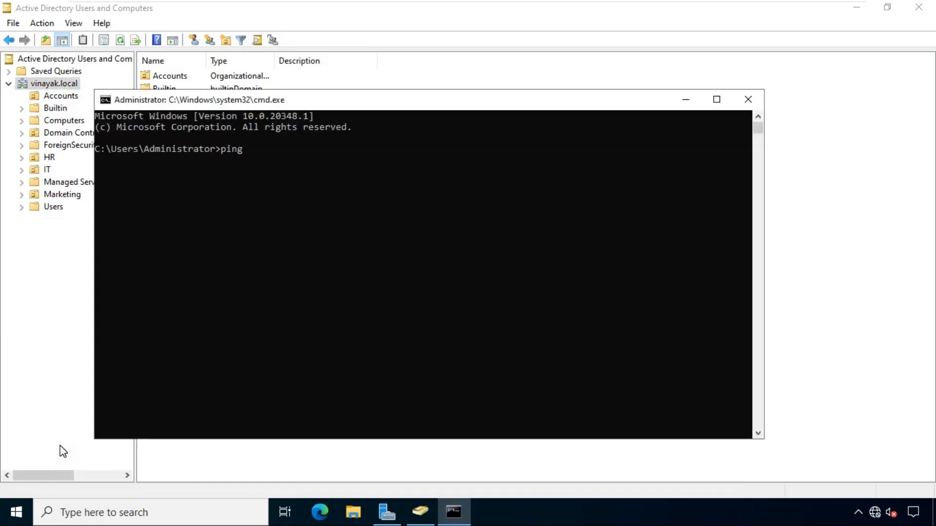
{"action": "type", "text": "vinayak"}
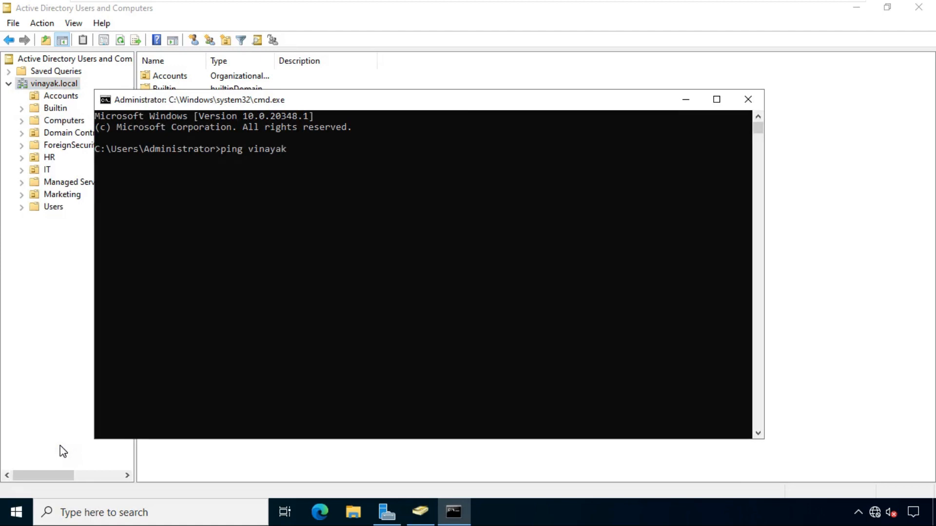
{"action": "key", "text": "Enter"}
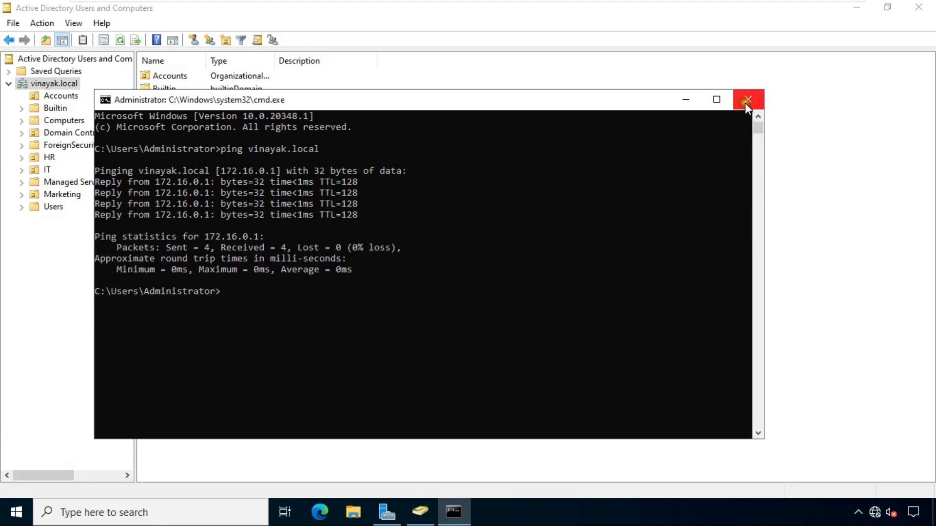
{"action": "left_click", "coordinate": [748, 99]}
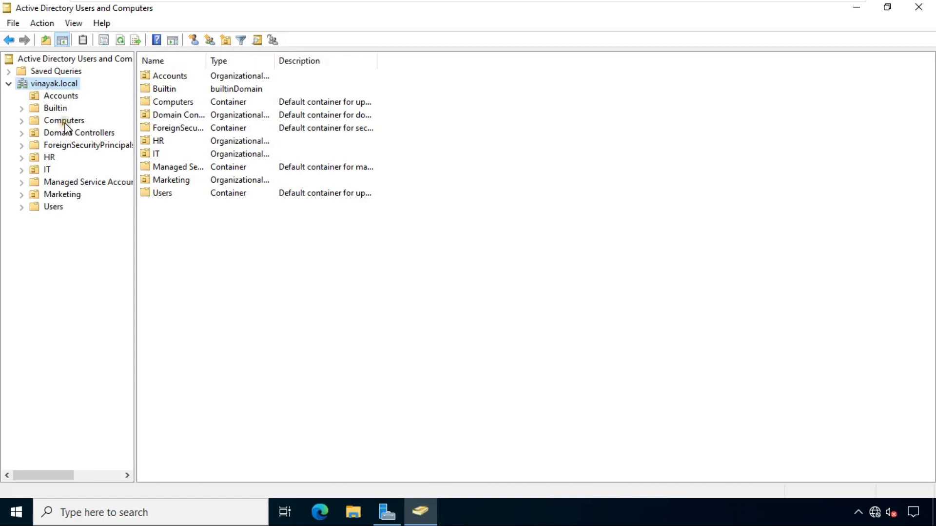
Step: View the members of Accounts (niranjan, sam), HR (Sunil), IT (Rohit) and Marketing (Abhishek)
{"action": "left_click", "coordinate": [61, 96]}
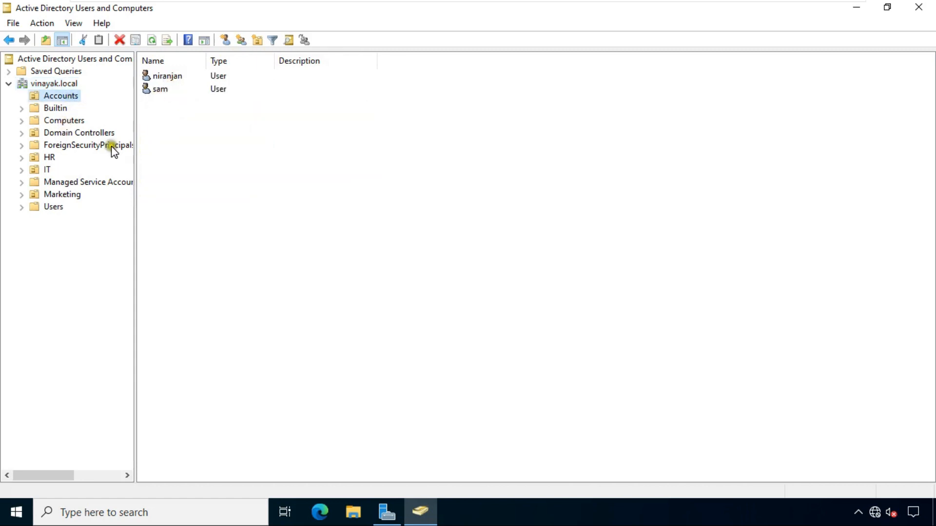
{"action": "left_click", "coordinate": [46, 170]}
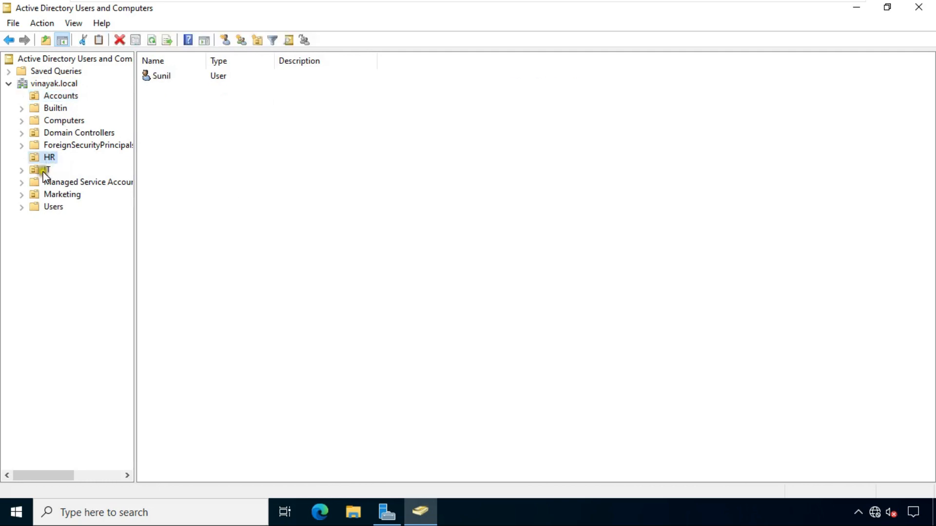
{"action": "left_click", "coordinate": [47, 168]}
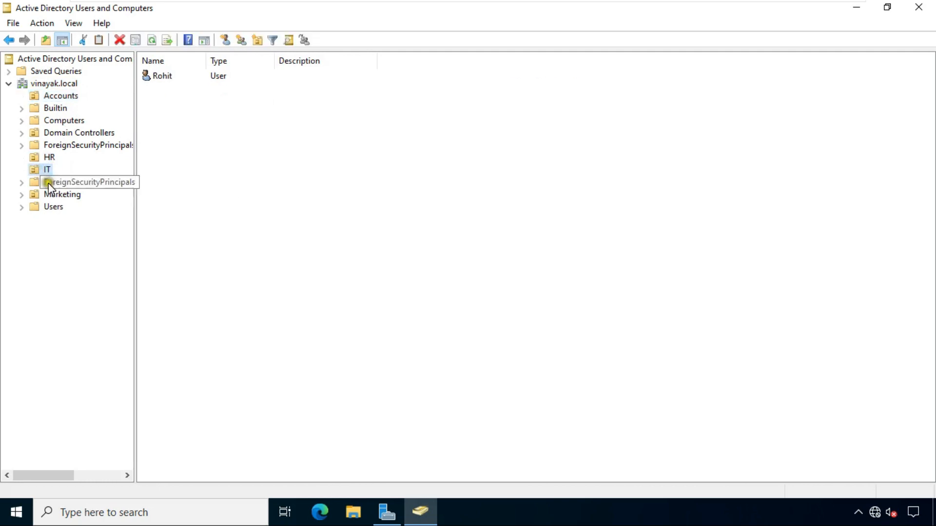
{"action": "left_click", "coordinate": [62, 193]}
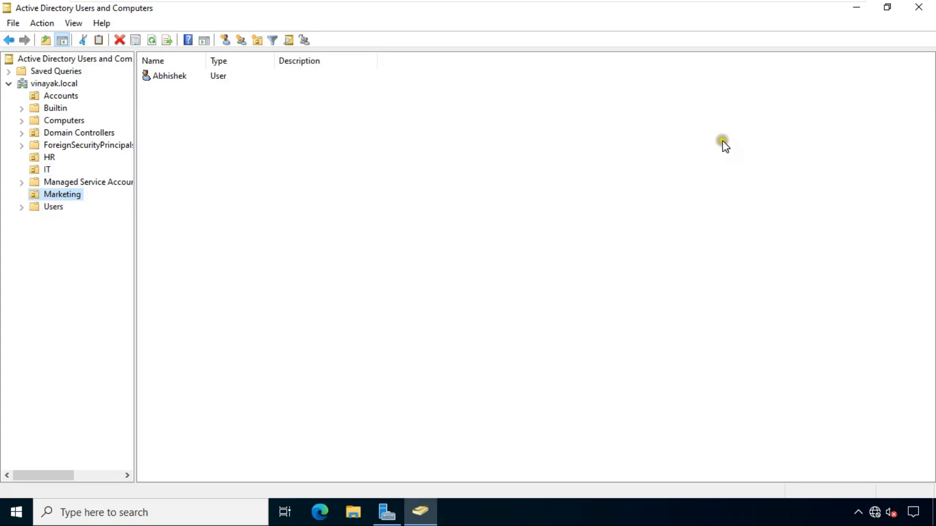
{"action": "mouse_move", "coordinate": [924, 46]}
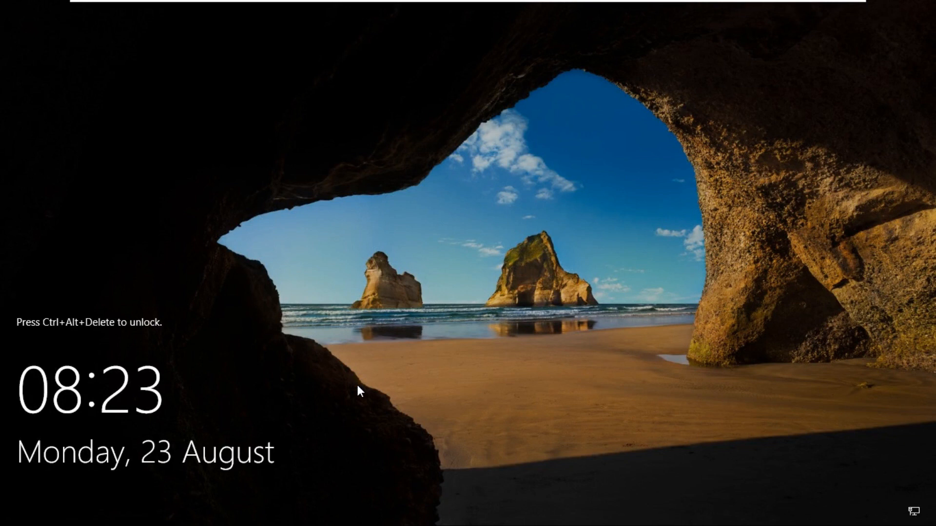
Step: Unlock and sign in to server2, minimize Server Manager and bring up the Network icon's options
{"action": "key", "text": "ctrl+alt+delete"}
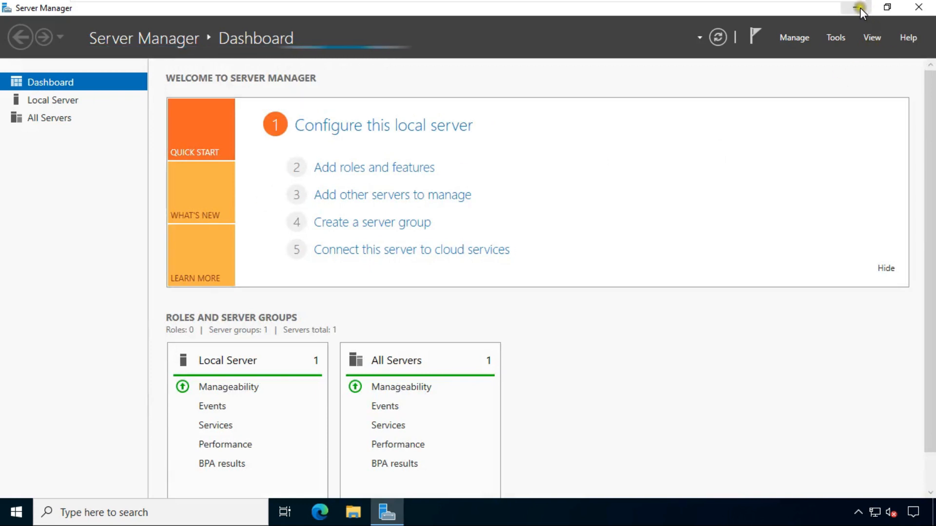
{"action": "left_click", "coordinate": [858, 7]}
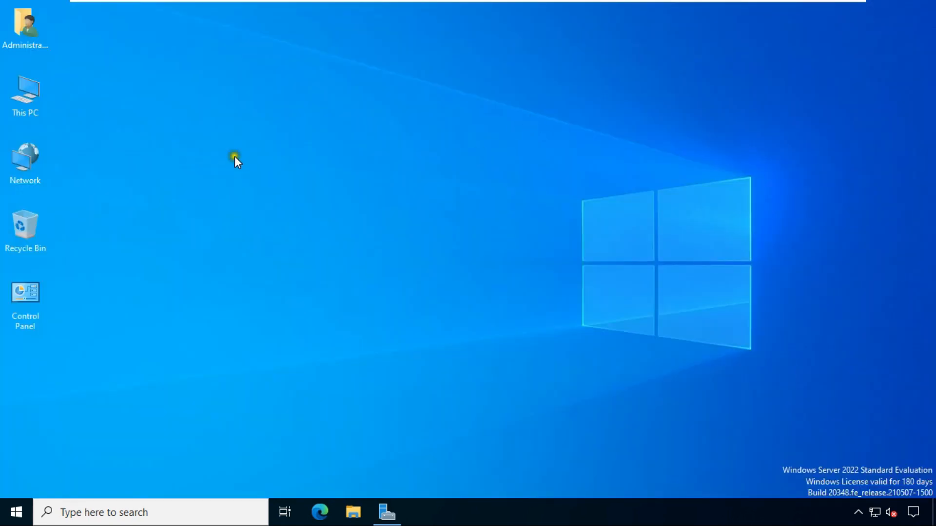
{"action": "right_click", "coordinate": [25, 161]}
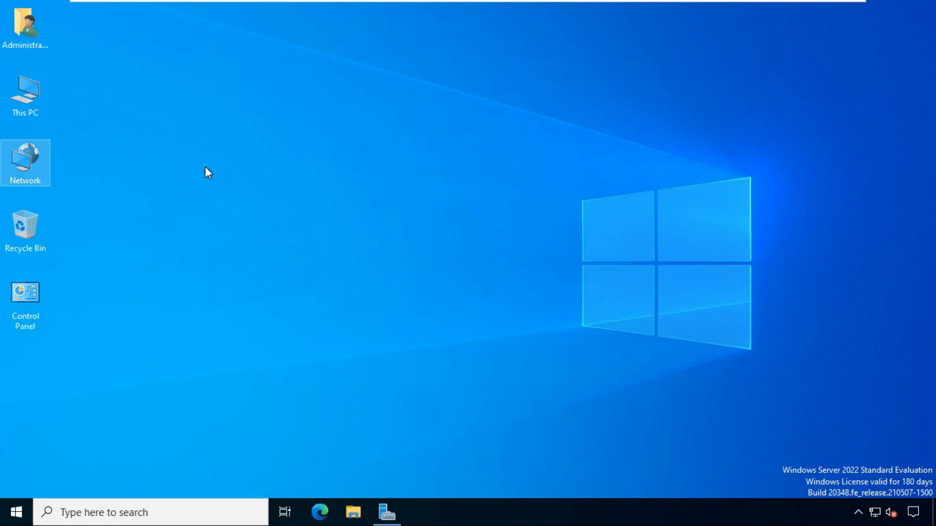
Step: Reach the IPv4 properties of the Ethernet0 adapter via Network and Sharing Center
{"action": "double_click", "coordinate": [25, 163]}
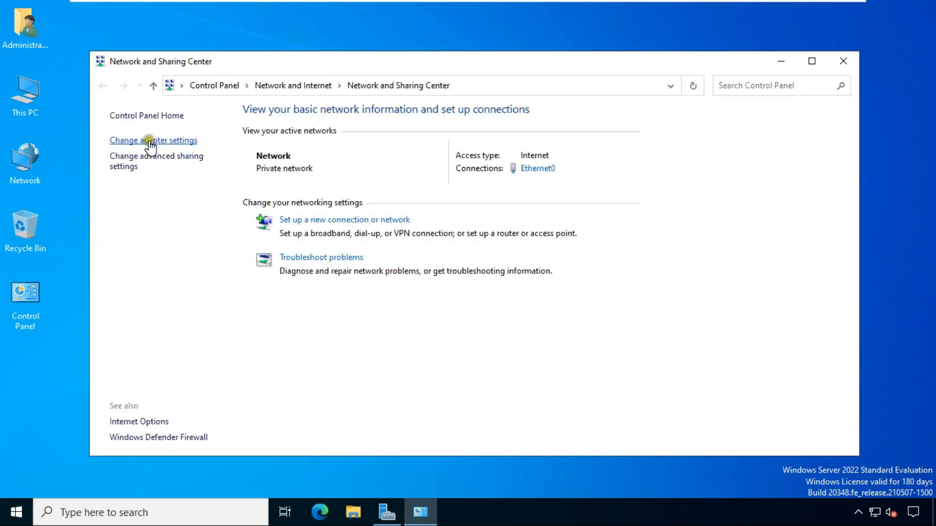
{"action": "left_click", "coordinate": [153, 139]}
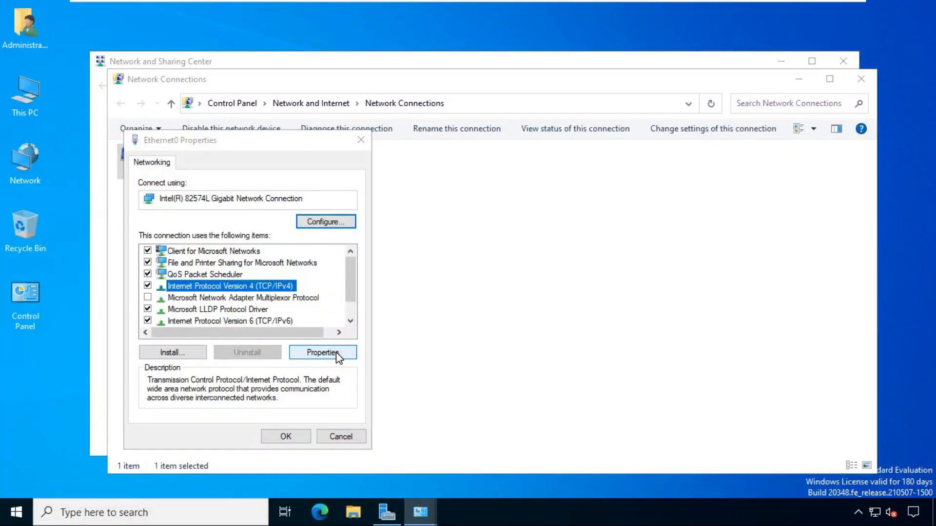
{"action": "left_click", "coordinate": [322, 352]}
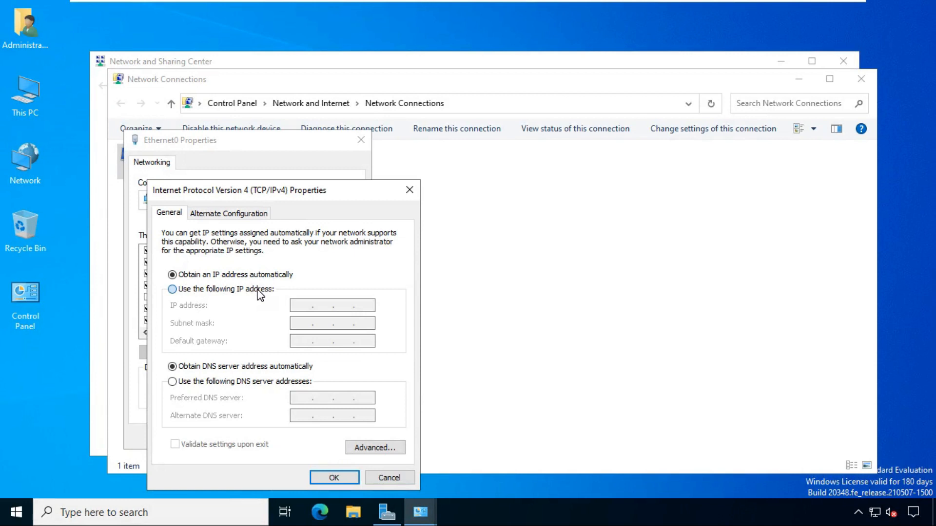
Step: Assign static IP 172.16.0.5 with DNS servers 172.16.0.5 and 172.16.0.1 and apply it
{"action": "left_click", "coordinate": [172, 289]}
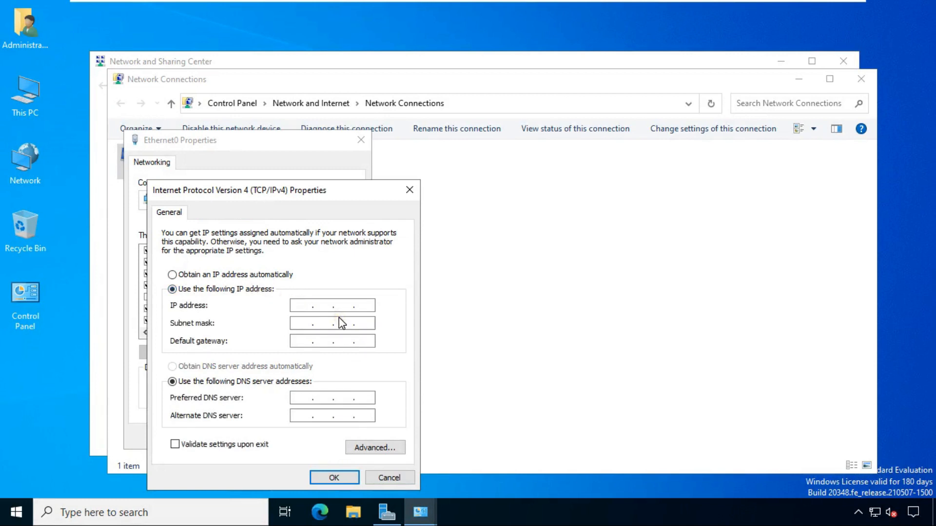
{"action": "type", "text": "172.16"}
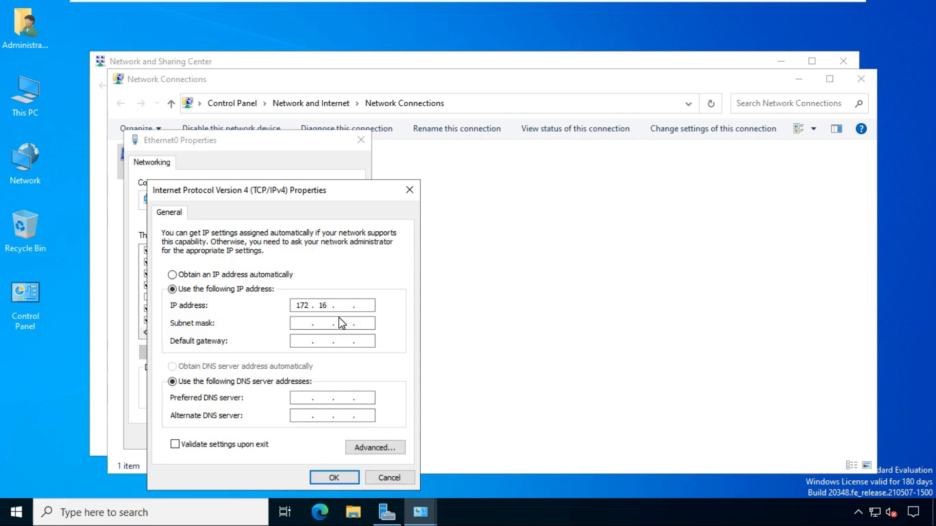
{"action": "type", "text": "0"}
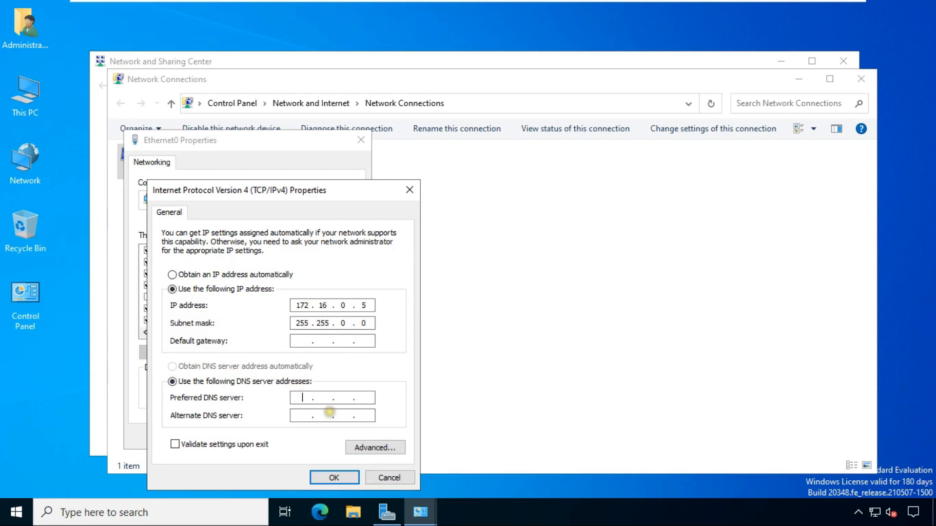
{"action": "type", "text": "172 .  .  ."}
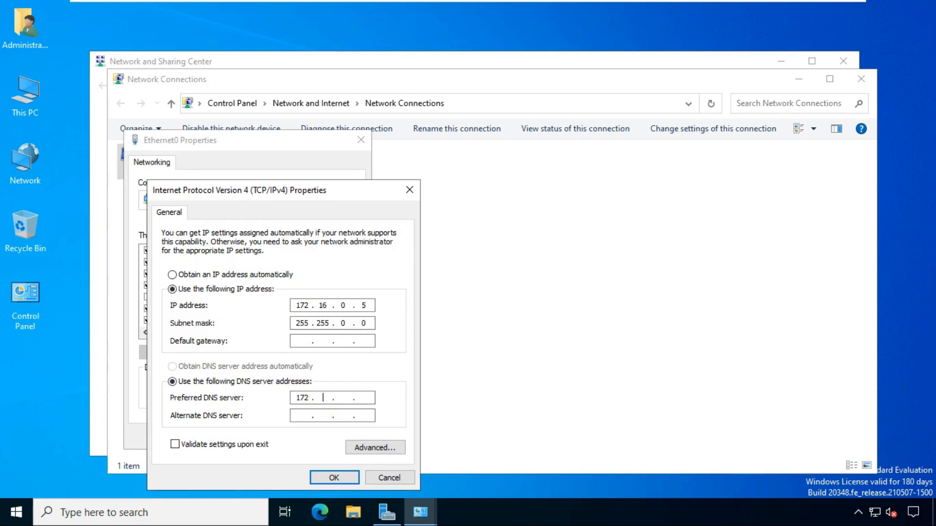
{"action": "type", "text": "16.0"}
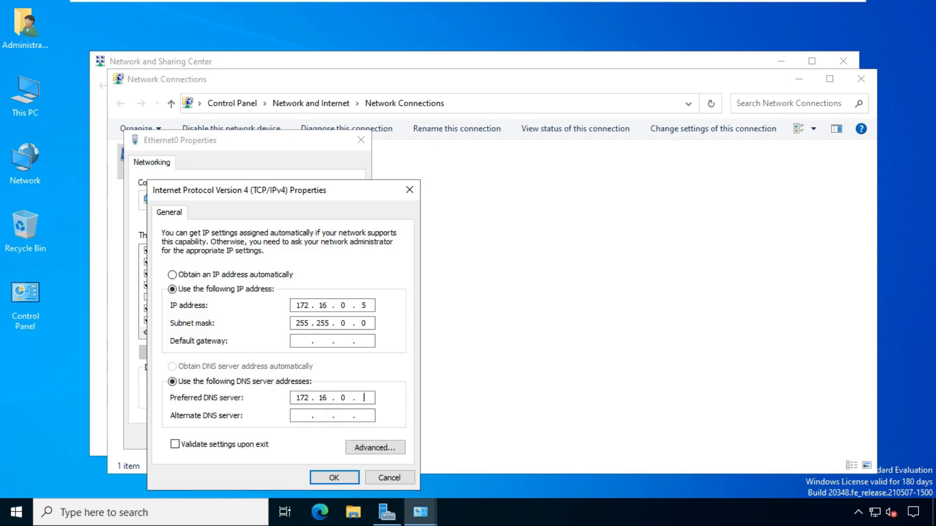
{"action": "type", "text": "5"}
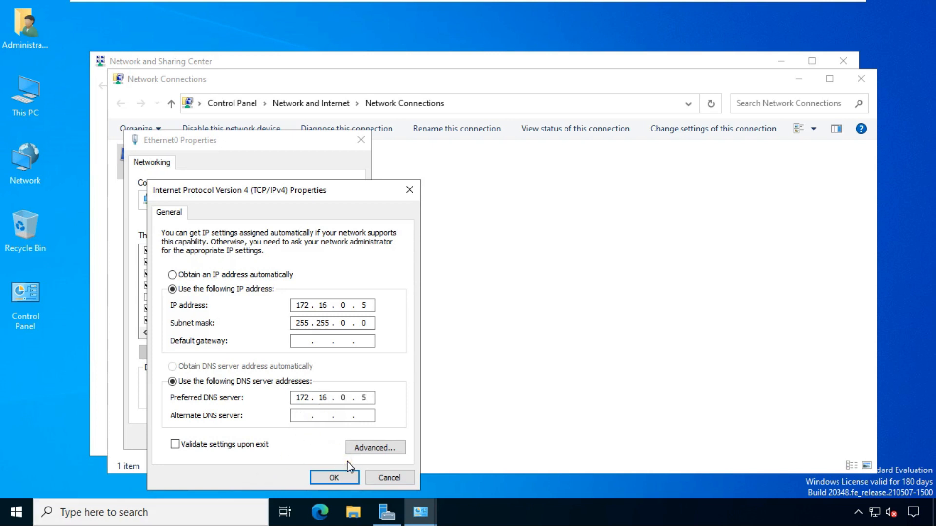
{"action": "type", "text": "172.16.0"}
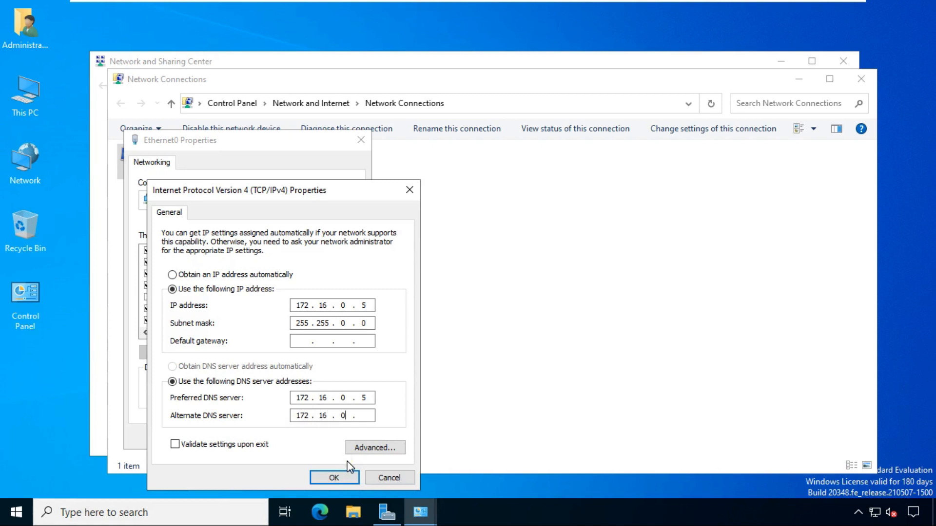
{"action": "type", "text": "1"}
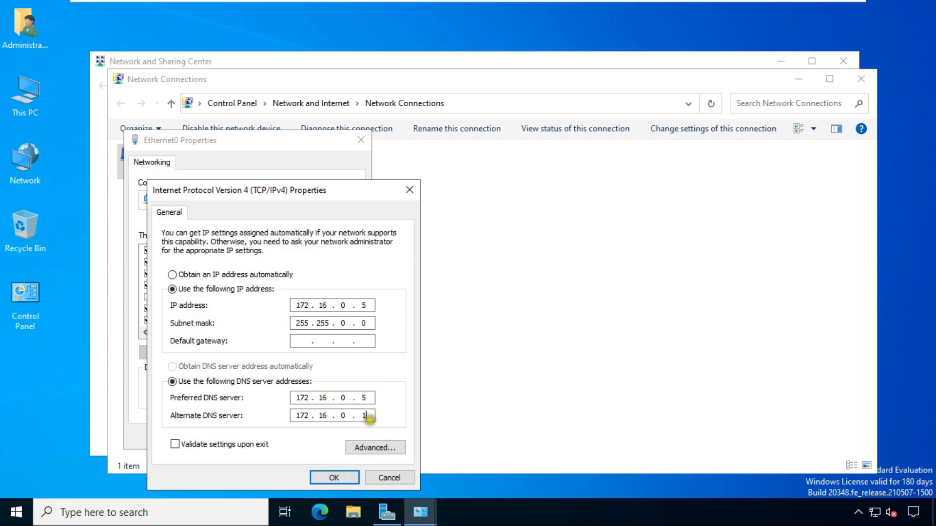
{"action": "left_click", "coordinate": [333, 478]}
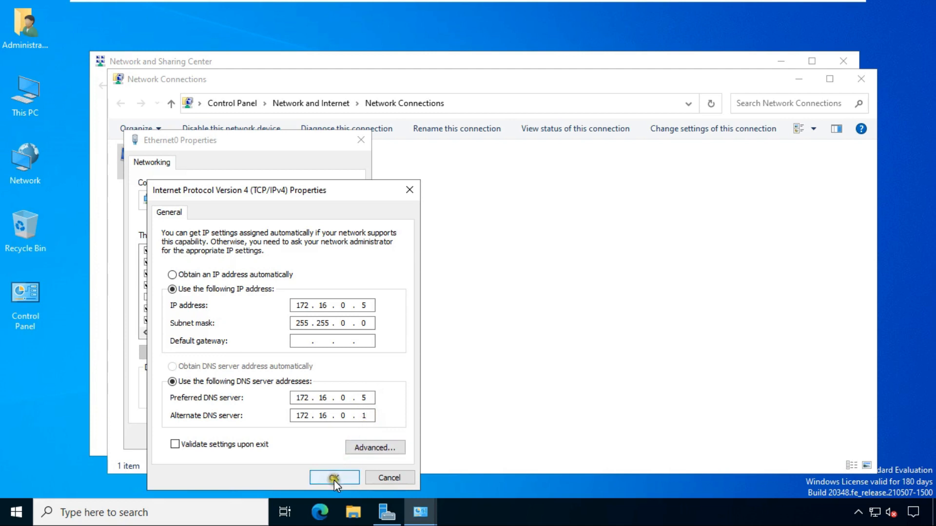
Step: Close the Ethernet0 properties and Network Connections windows, keeping the changes
{"action": "left_click", "coordinate": [334, 478]}
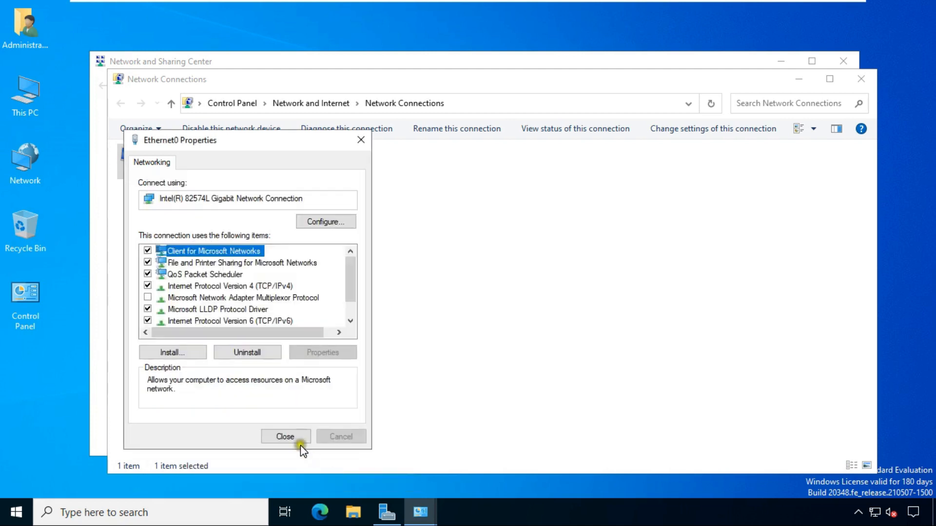
{"action": "left_click", "coordinate": [285, 437]}
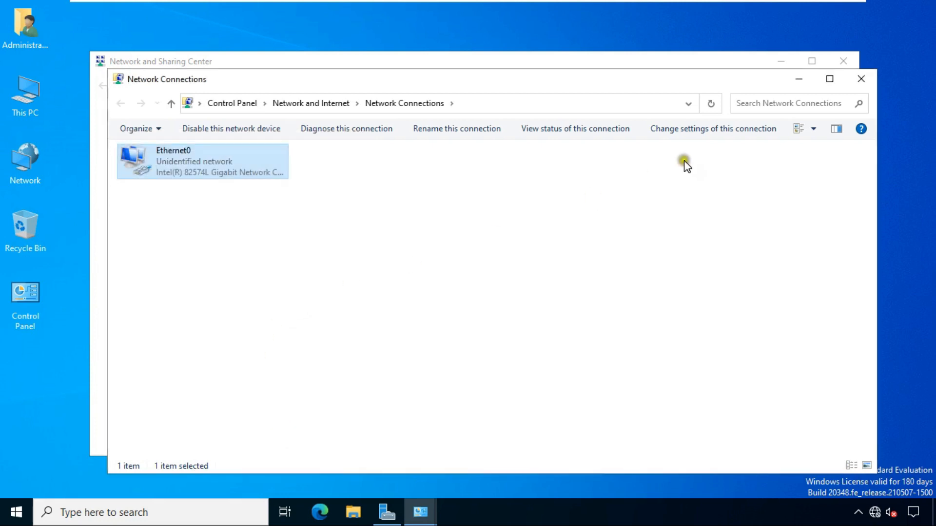
{"action": "mouse_move", "coordinate": [862, 78]}
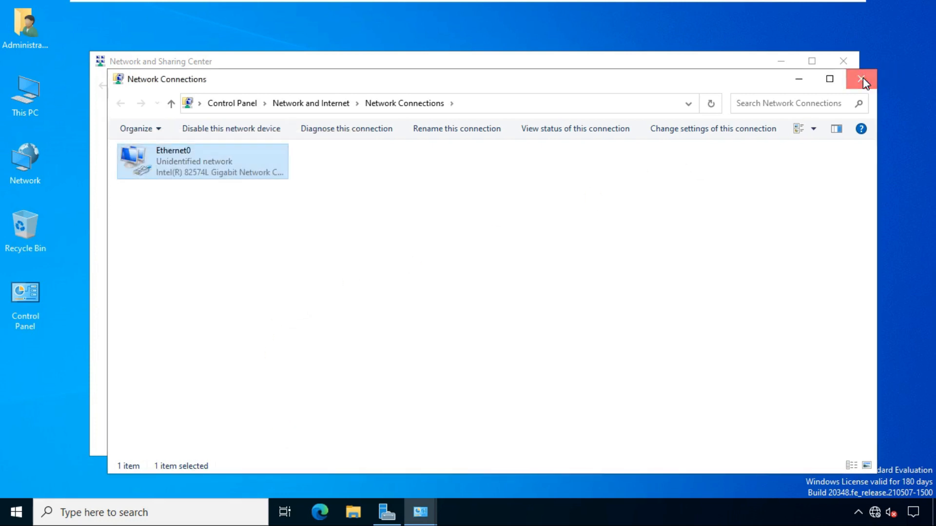
{"action": "left_click", "coordinate": [860, 78]}
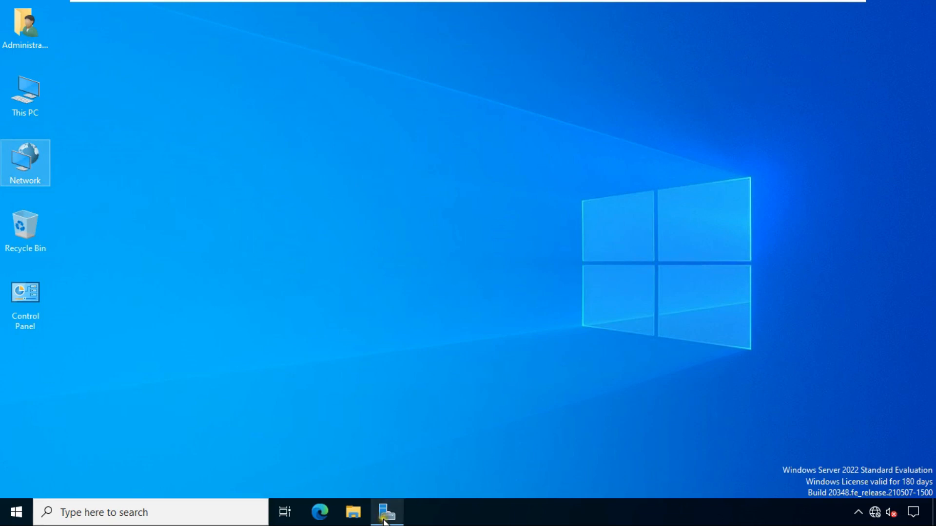
Step: Restore Server Manager and refresh its dashboard information
{"action": "left_click", "coordinate": [387, 512]}
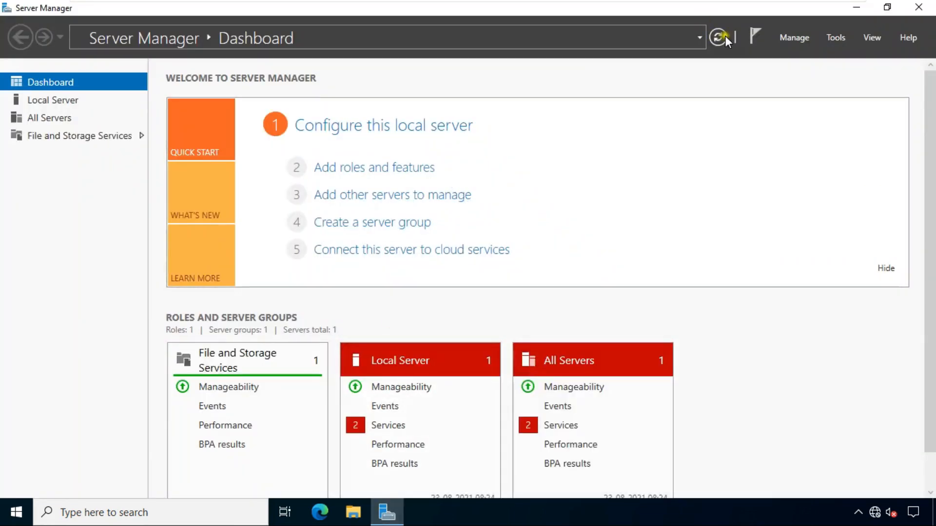
{"action": "left_click", "coordinate": [717, 37]}
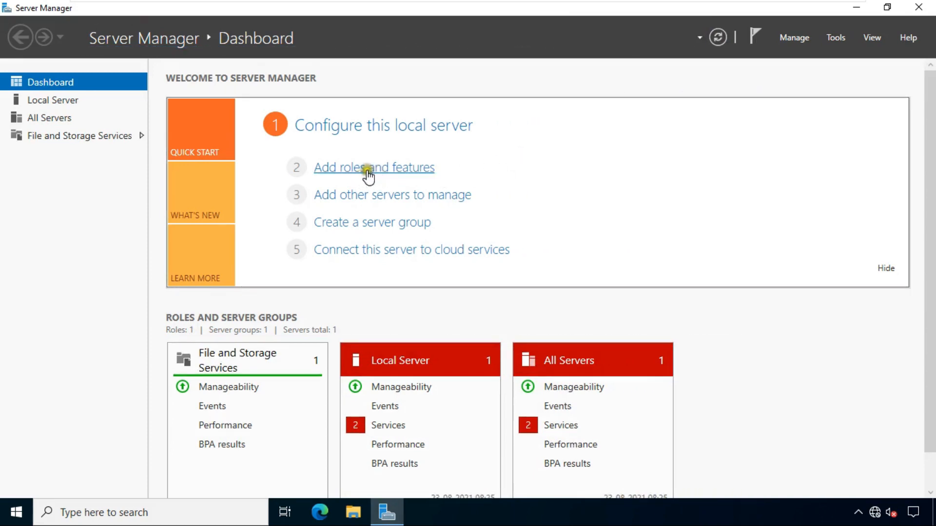
Step: Start the Add Roles and Features wizard with role-based installation on server2, reaching the roles list
{"action": "left_click", "coordinate": [374, 167]}
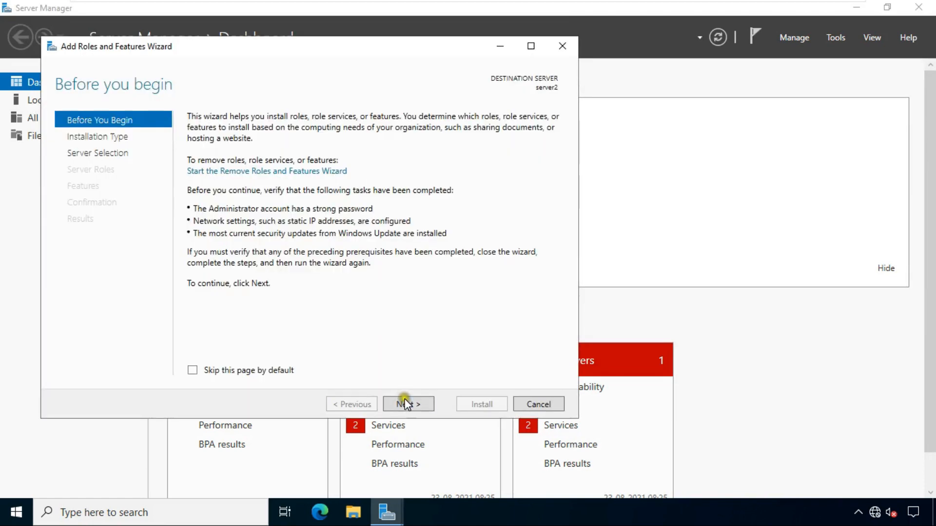
{"action": "left_click", "coordinate": [408, 404]}
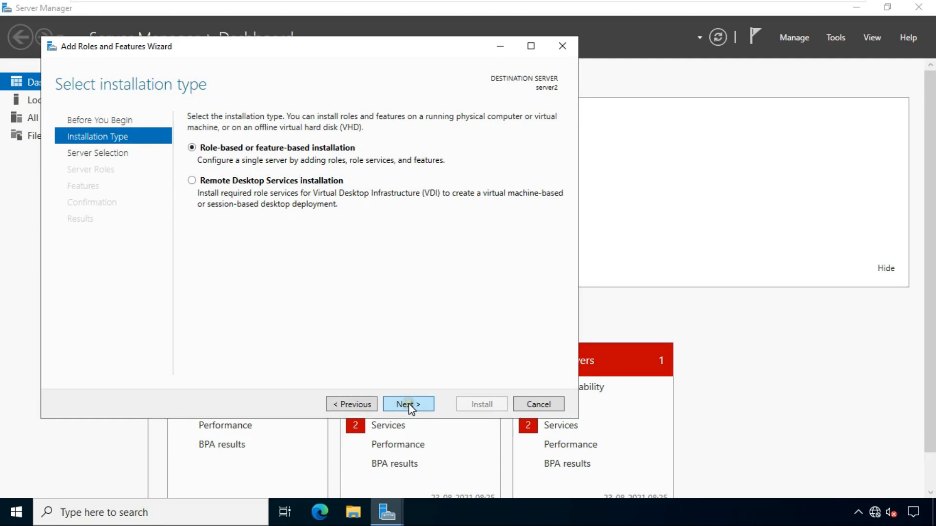
{"action": "left_click", "coordinate": [407, 404]}
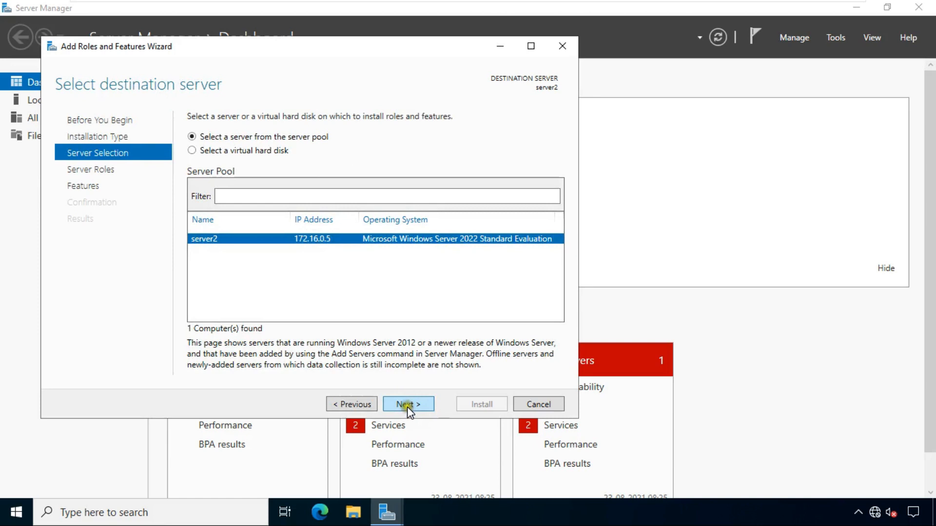
{"action": "left_click", "coordinate": [408, 404]}
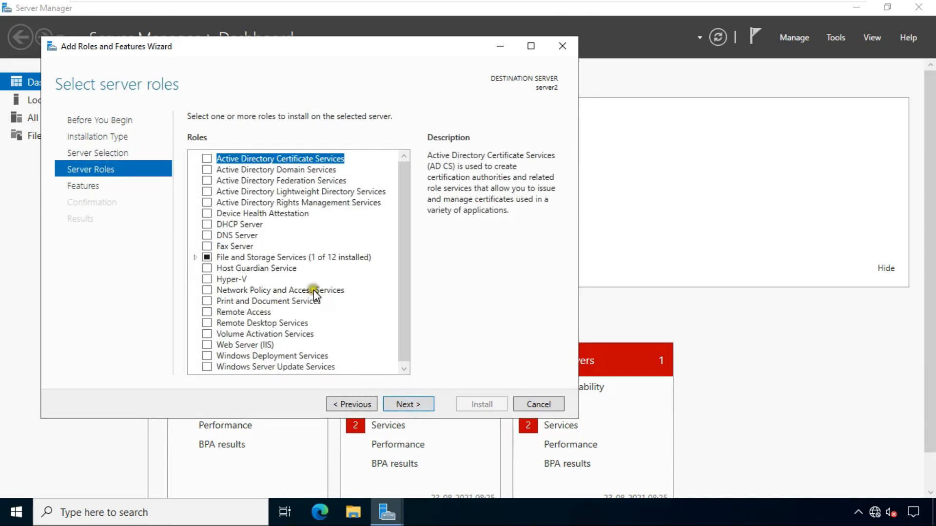
Step: Select Active Directory Domain Services with its required features and advance to the confirmation summary
{"action": "left_click", "coordinate": [275, 169]}
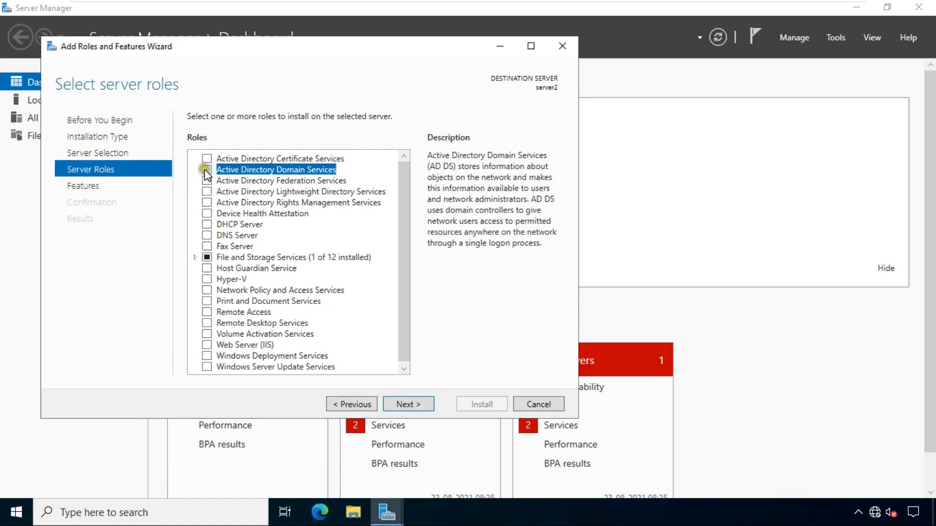
{"action": "left_click", "coordinate": [207, 169]}
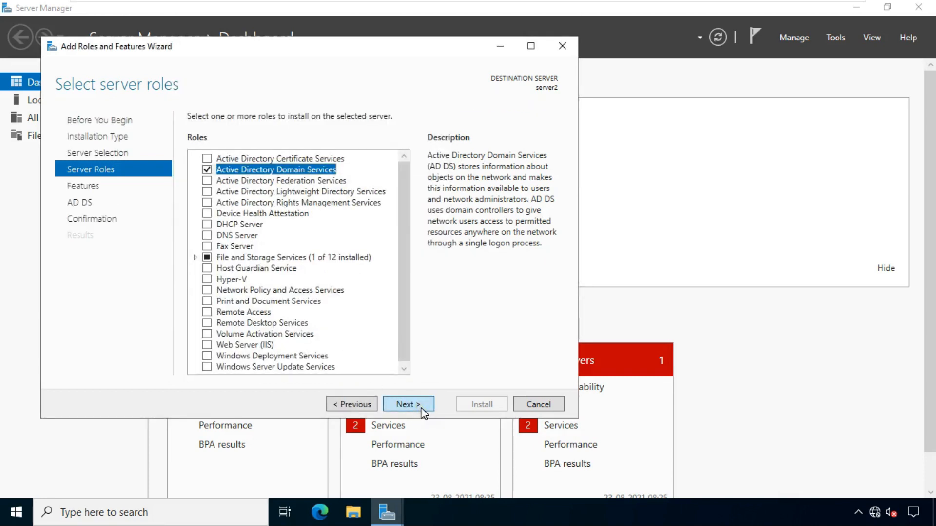
{"action": "left_click", "coordinate": [408, 404]}
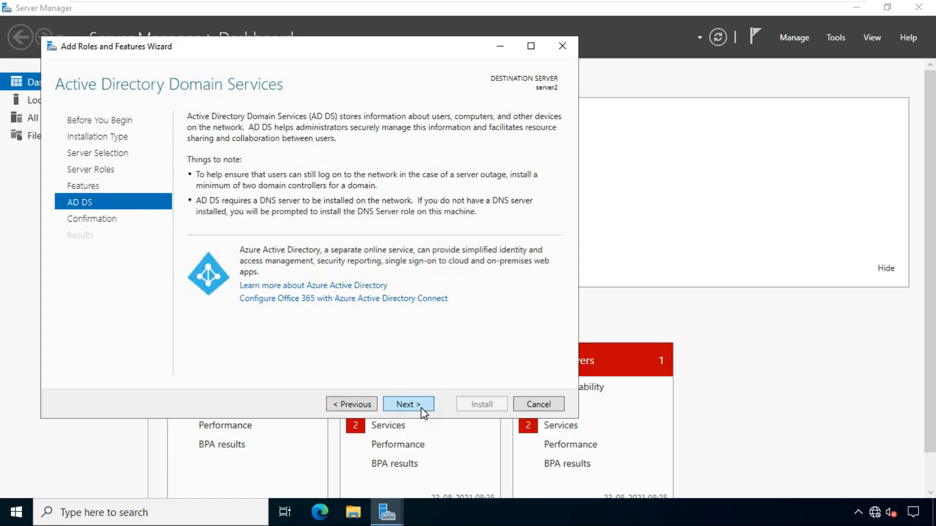
{"action": "left_click", "coordinate": [408, 403]}
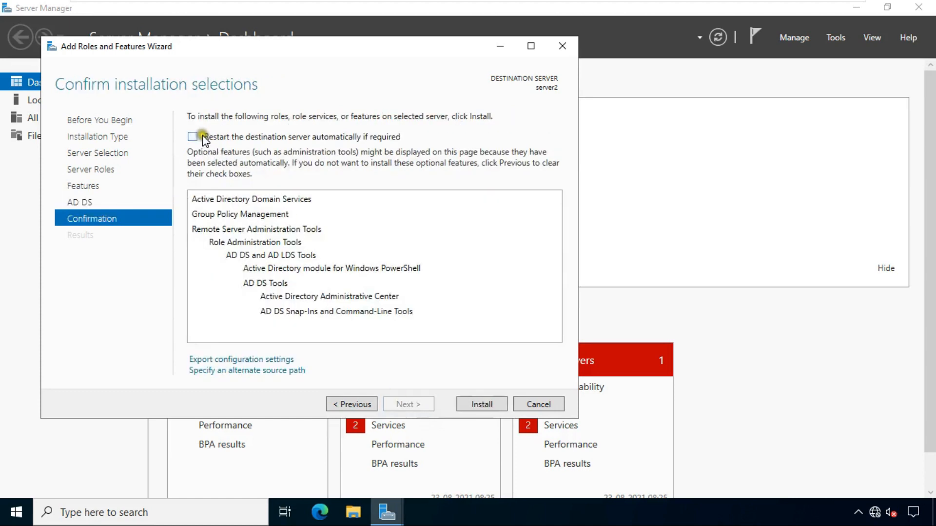
Step: Allow automatic restart of the destination server and install Active Directory Domain Services
{"action": "left_click", "coordinate": [192, 137]}
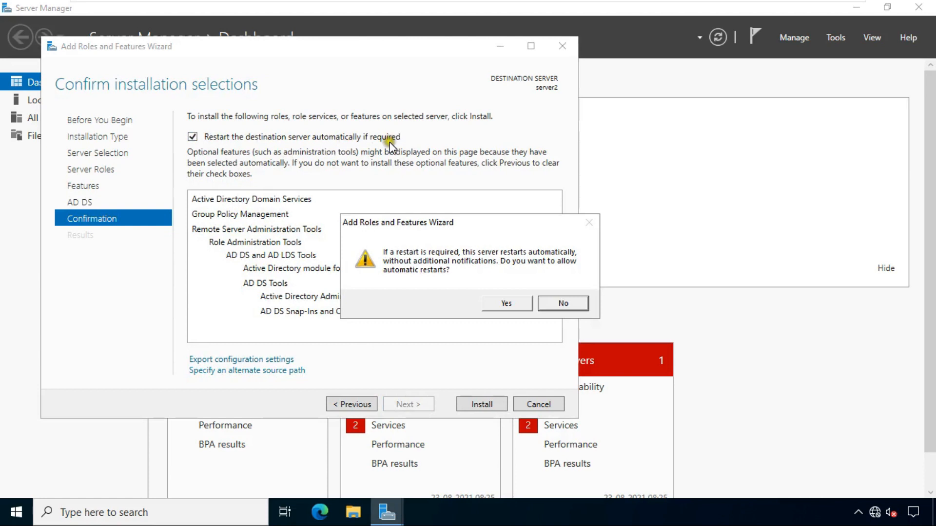
{"action": "left_click", "coordinate": [505, 303]}
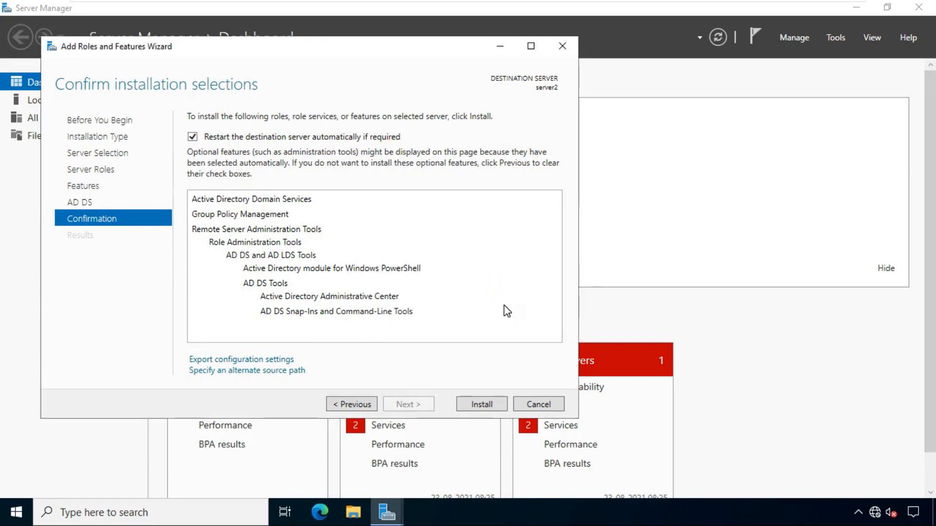
{"action": "left_click", "coordinate": [481, 404]}
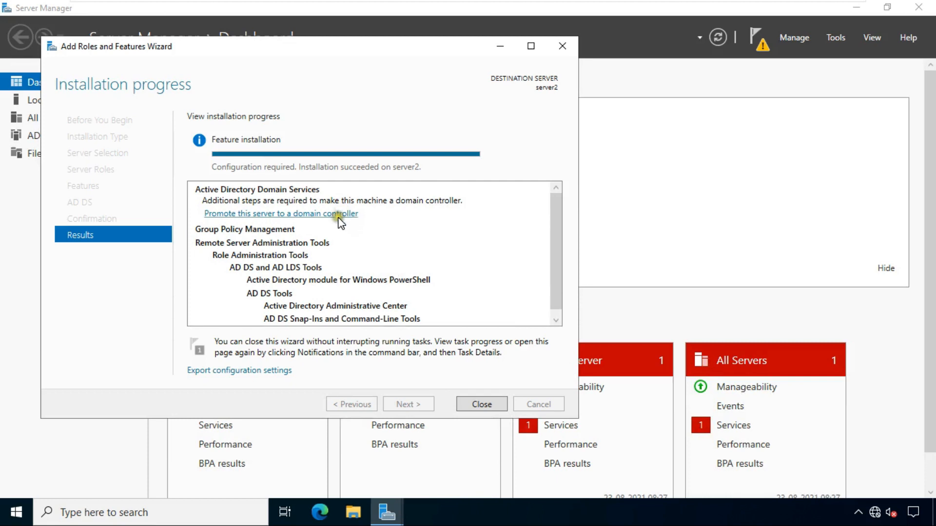
{"action": "mouse_move", "coordinate": [332, 219]}
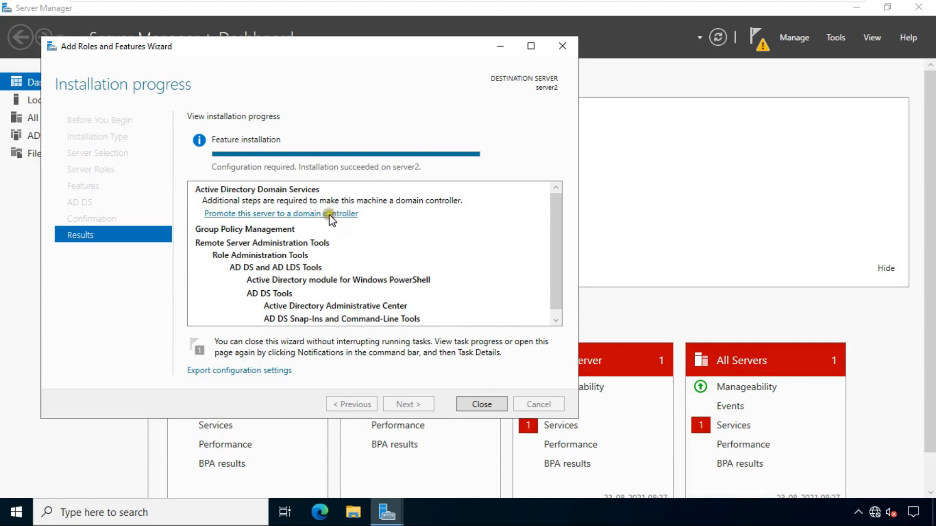
Step: Launch the domain controller promotion for server2 from the installation results
{"action": "left_click", "coordinate": [280, 214]}
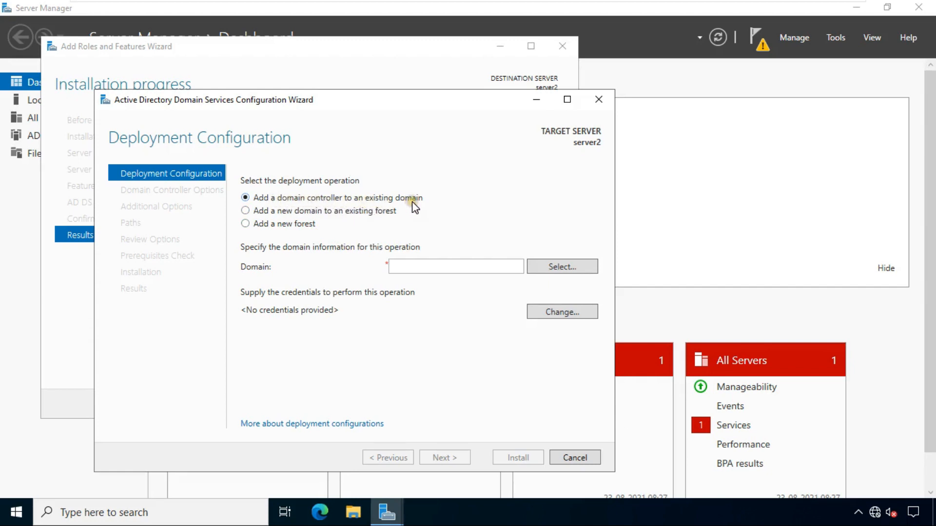
Step: Enter vinayak.local as the existing domain and bring up the Change credentials prompt
{"action": "left_click", "coordinate": [455, 266]}
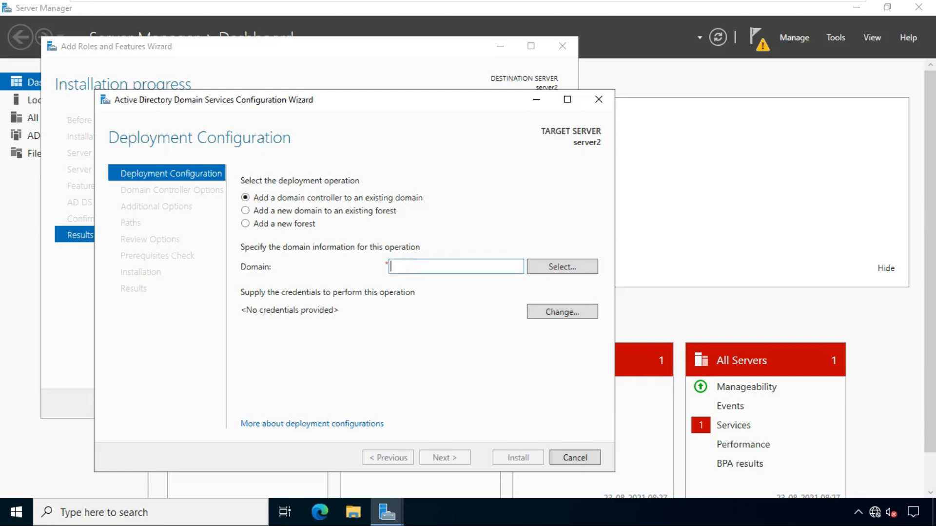
{"action": "type", "text": "vina"}
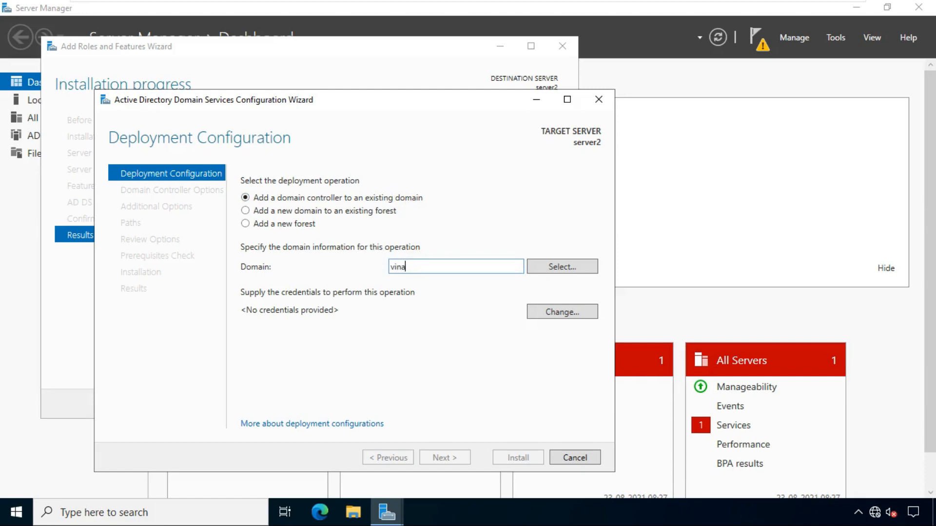
{"action": "type", "text": "yak"}
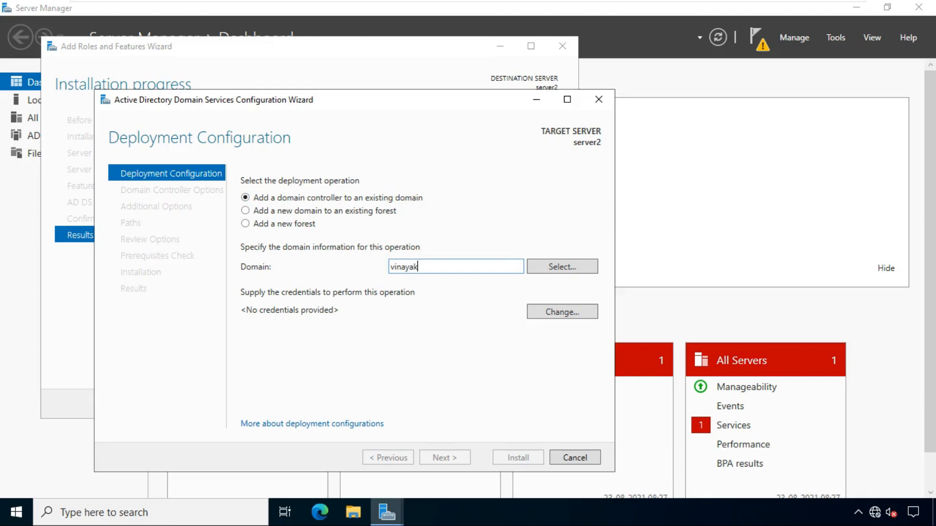
{"action": "type", "text": ".local"}
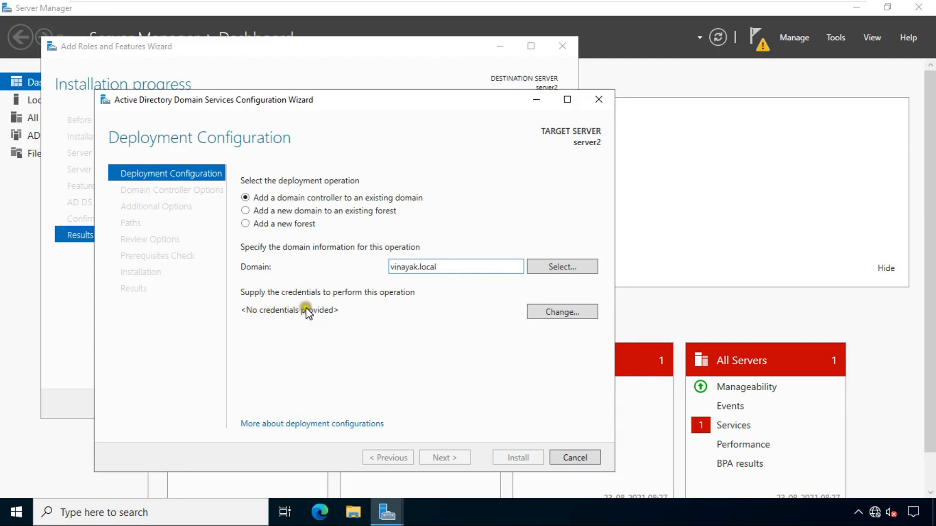
{"action": "left_click", "coordinate": [561, 312]}
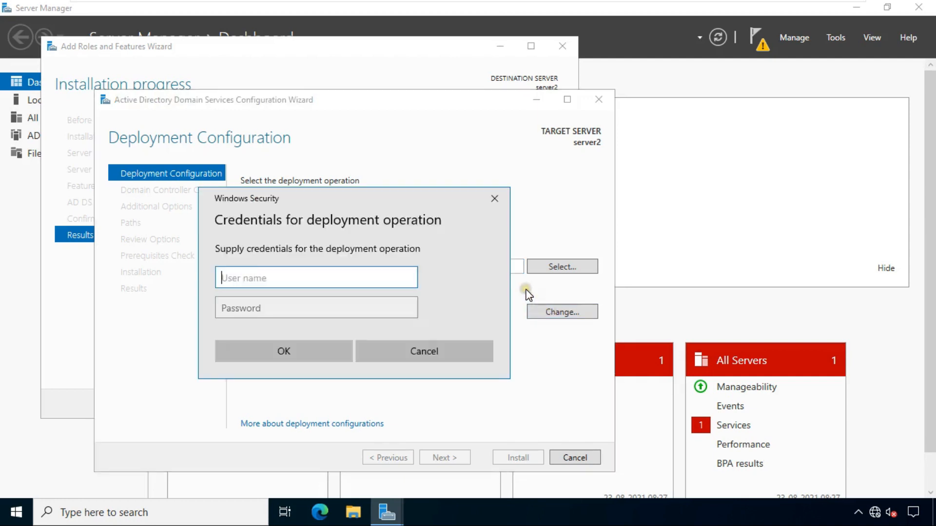
Step: Supply vinayak\administrator and its password as the deployment credentials and confirm
{"action": "type", "text": "vin"}
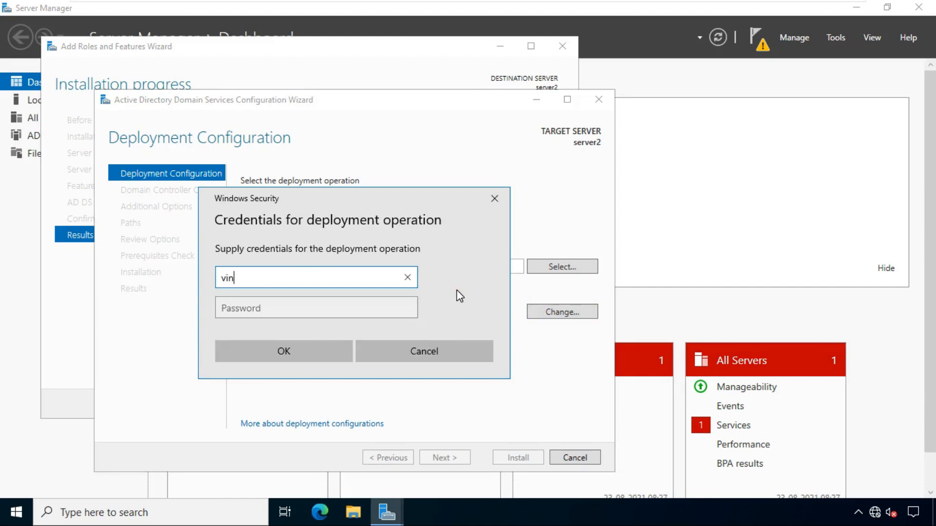
{"action": "type", "text": "ayak"}
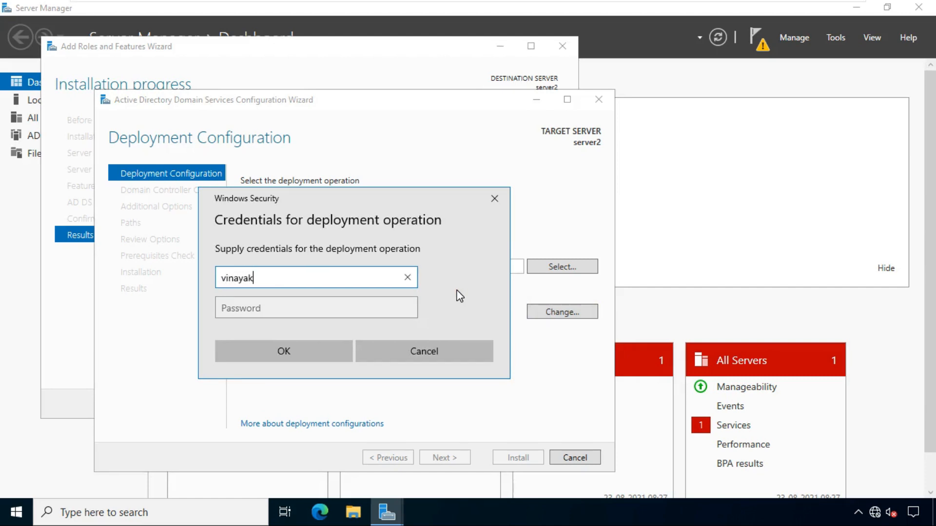
{"action": "type", "text": "\\administrator"}
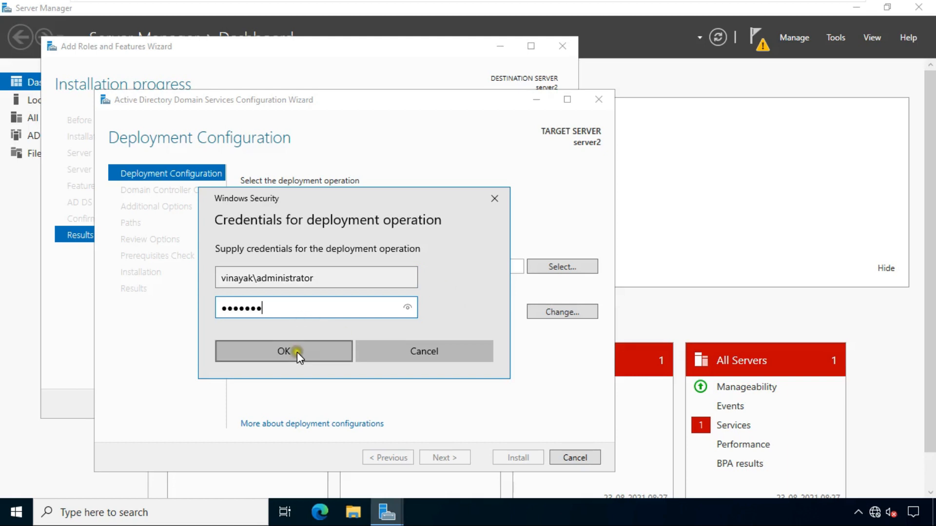
{"action": "left_click", "coordinate": [284, 351]}
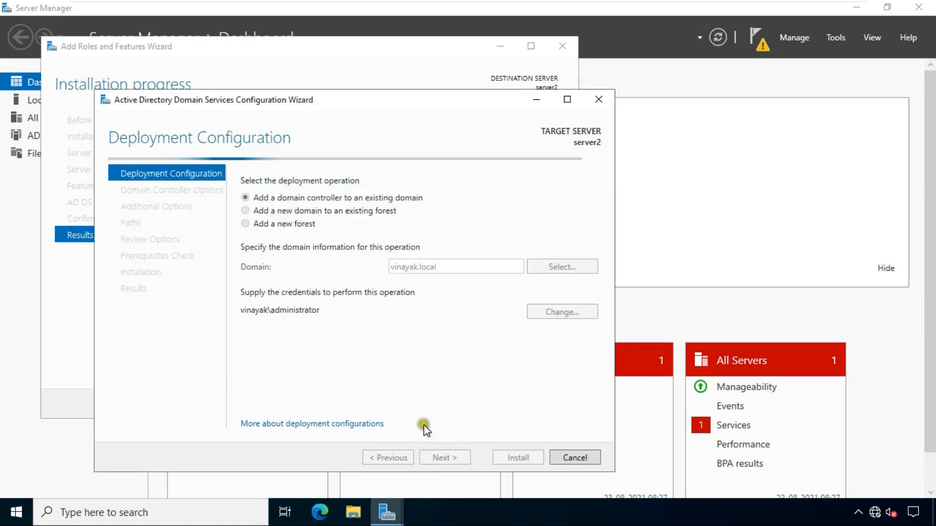
Step: Keep DNS and Global Catalog, set the DSRM password, and continue past DNS Options
{"action": "left_click", "coordinate": [445, 458]}
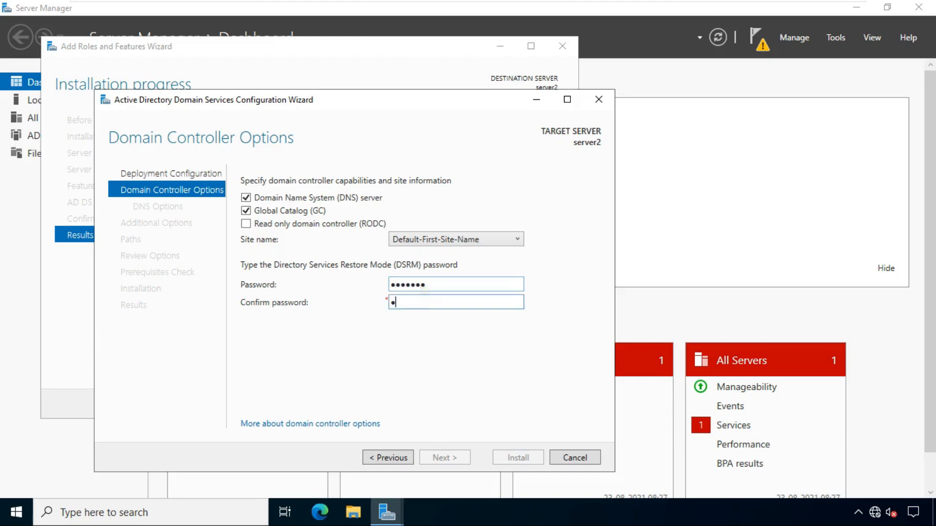
{"action": "type", "text": "•••••"}
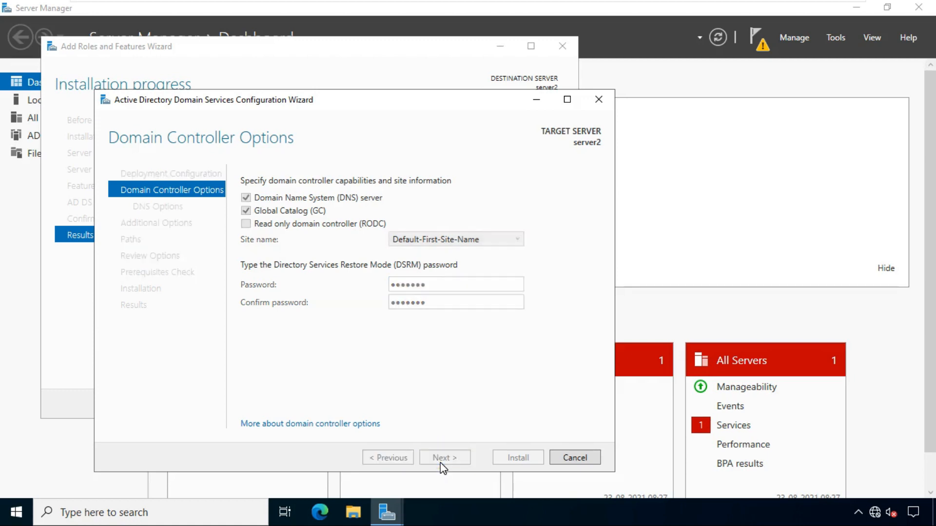
{"action": "left_click", "coordinate": [445, 458]}
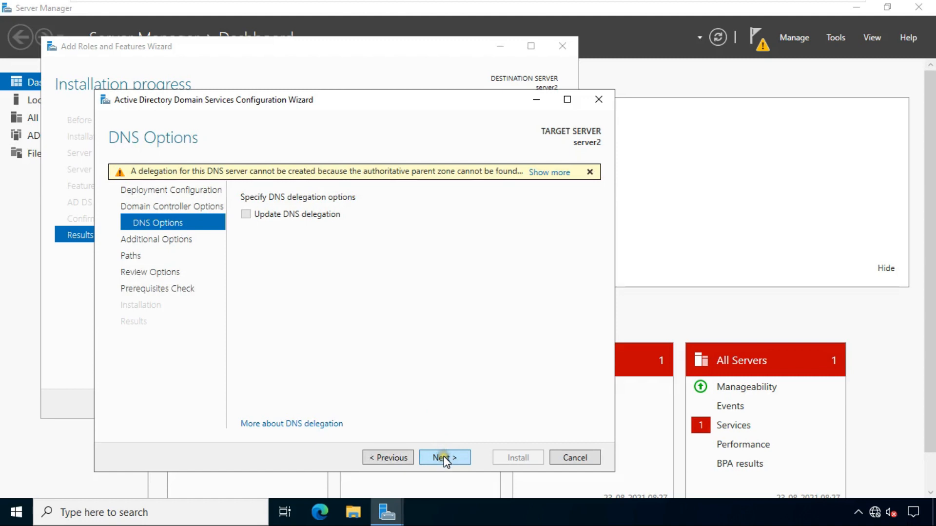
{"action": "left_click", "coordinate": [445, 458]}
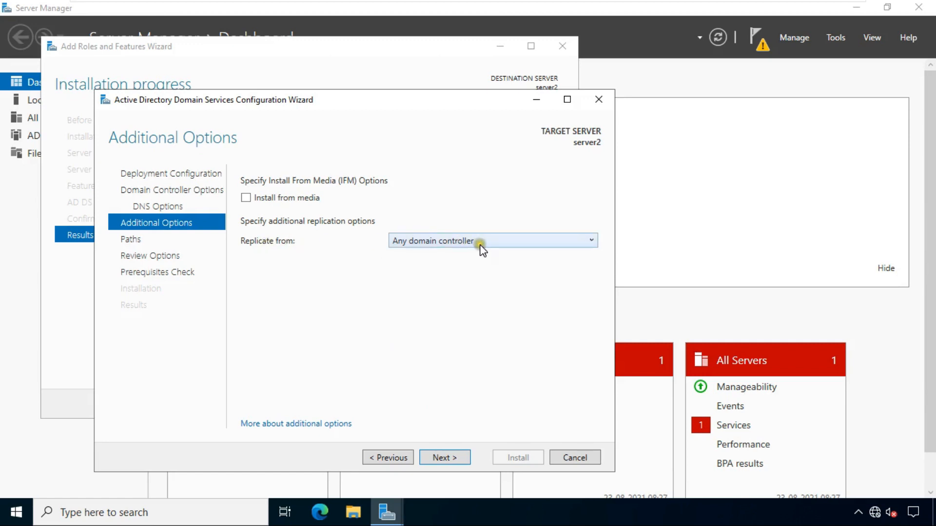
Step: Set server.vinayak.local as the replication source and continue to the Paths page
{"action": "left_click", "coordinate": [490, 241]}
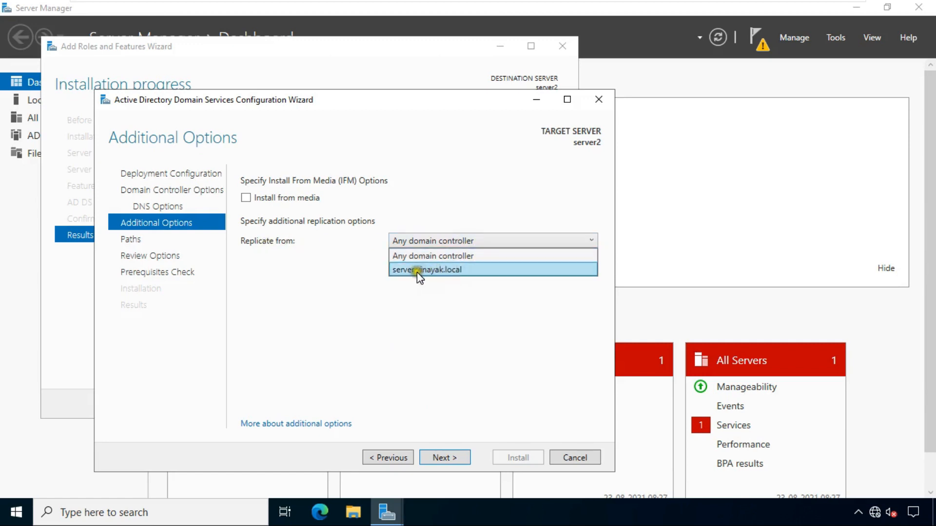
{"action": "left_click", "coordinate": [433, 255]}
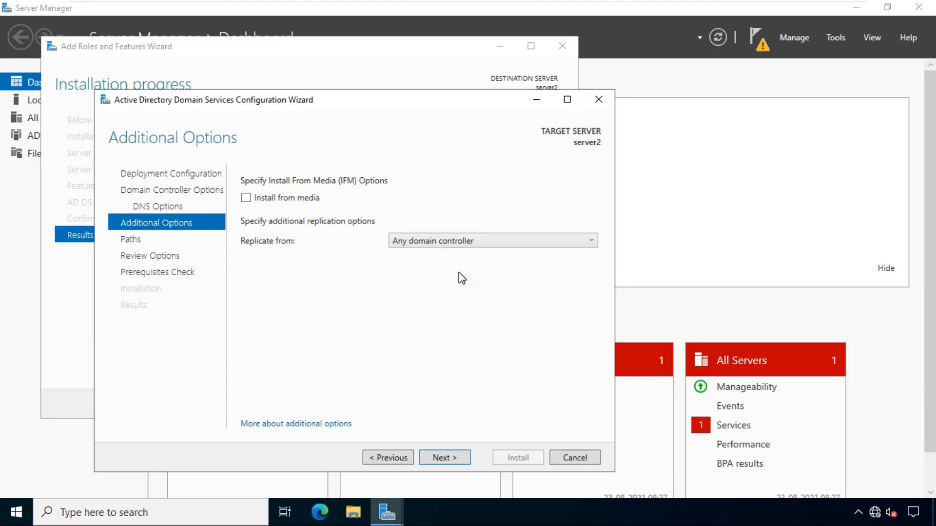
{"action": "left_click", "coordinate": [491, 241]}
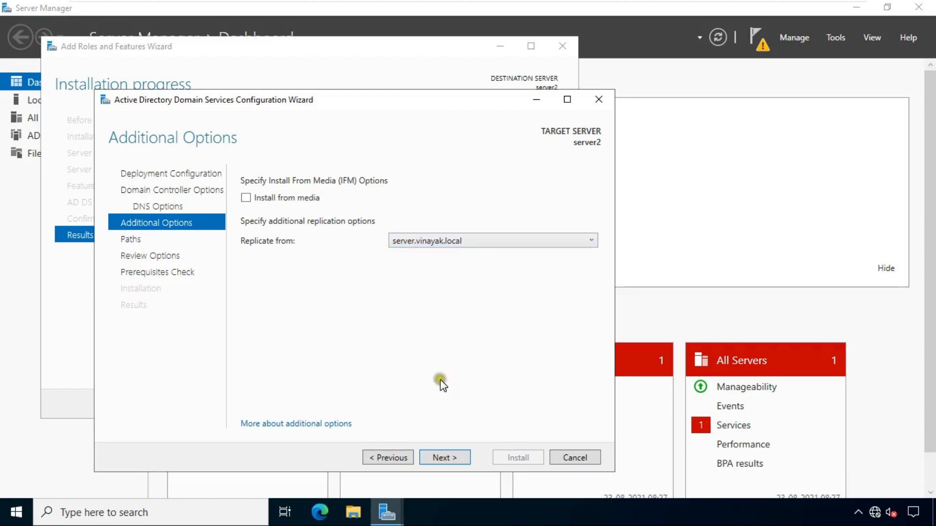
{"action": "left_click", "coordinate": [444, 457]}
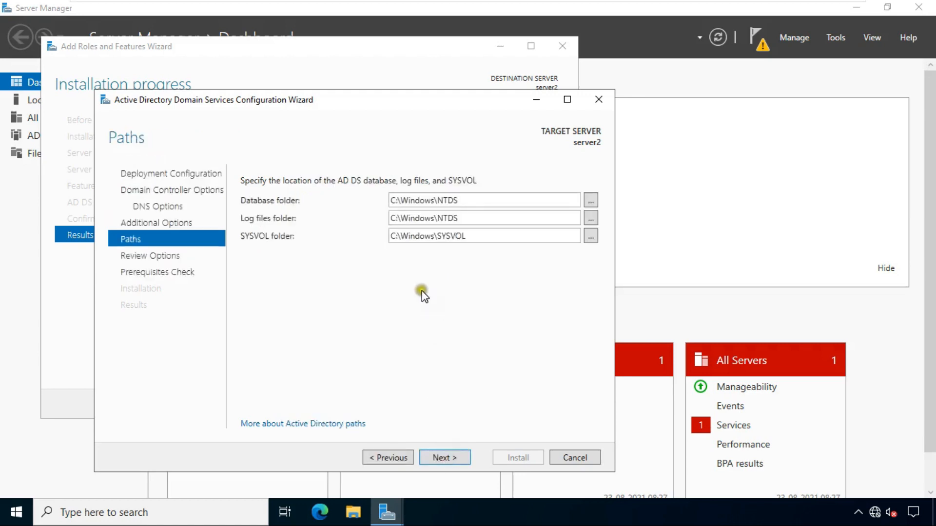
{"action": "mouse_move", "coordinate": [439, 350]}
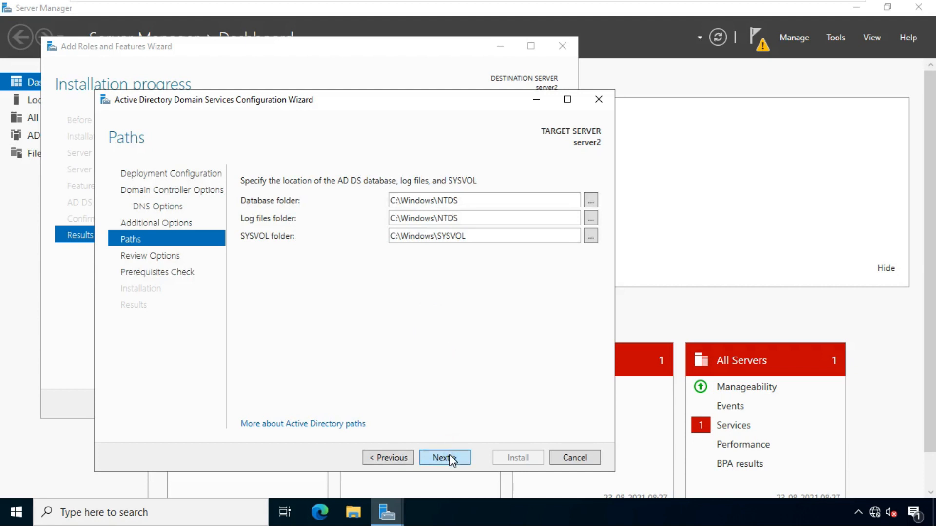
Step: Accept default NTDS and SYSVOL paths and run the prerequisites check from Review Options
{"action": "left_click", "coordinate": [444, 458]}
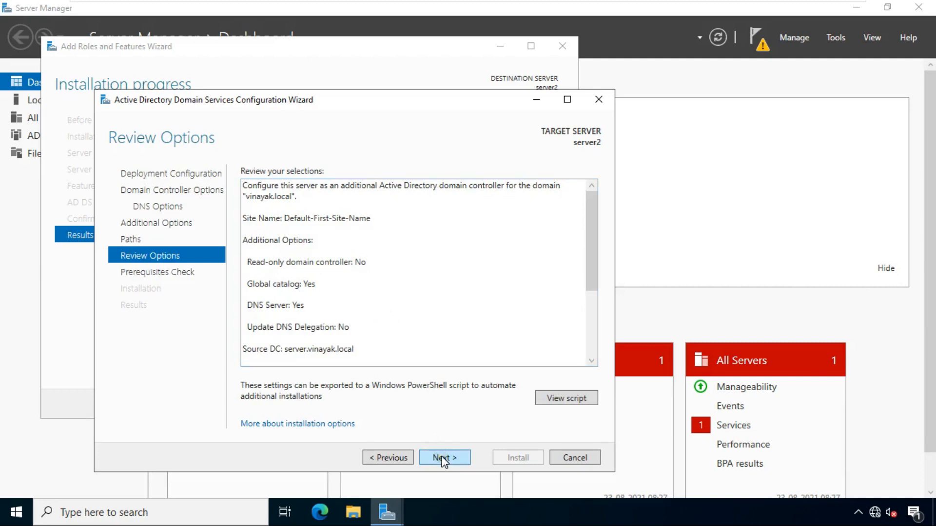
{"action": "left_click", "coordinate": [444, 458]}
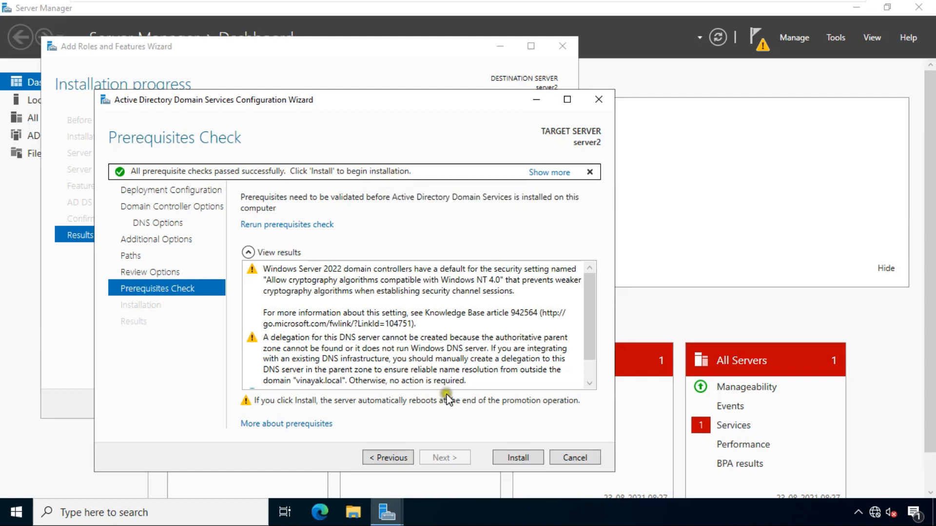
Step: Start the install that promotes server2 to a domain controller for vinayak.local
{"action": "left_click", "coordinate": [516, 458]}
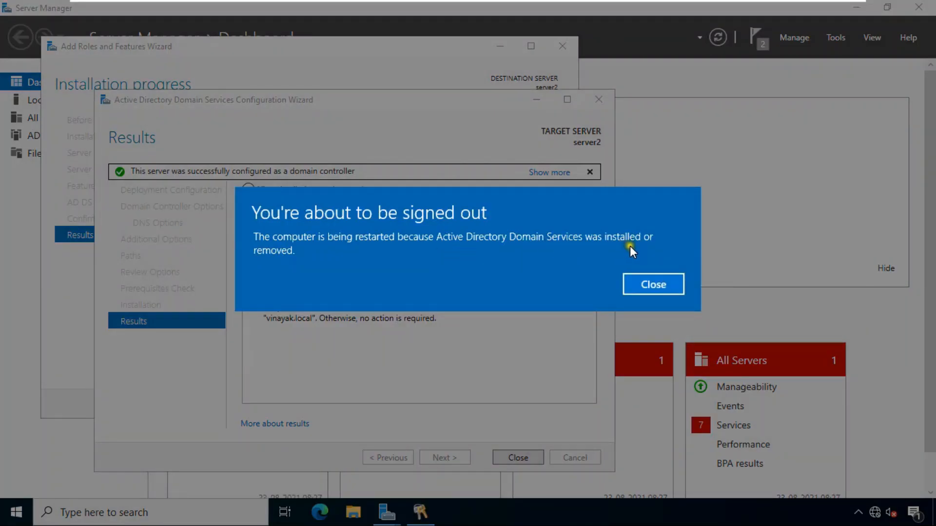
{"action": "left_click", "coordinate": [652, 284]}
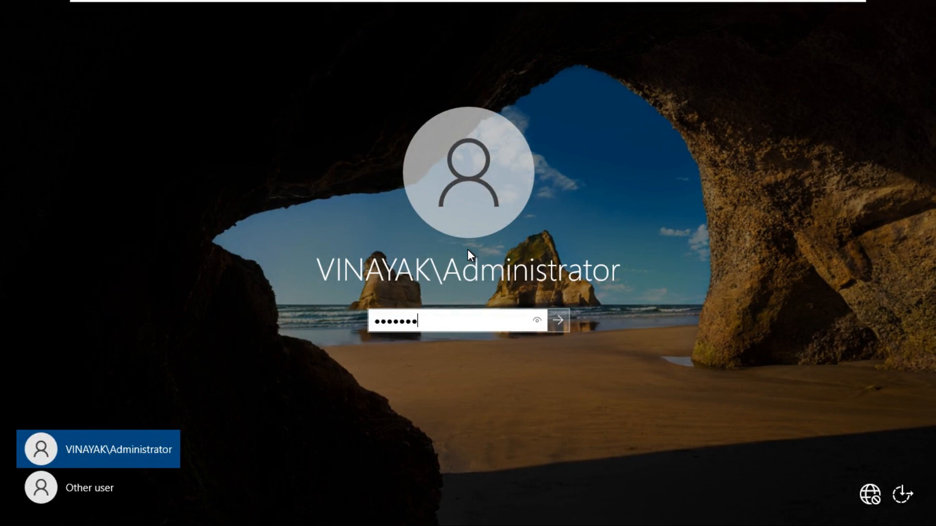
Step: Sign in to server2 as VINAYAK\Administrator to reach the Server Manager dashboard
{"action": "left_click", "coordinate": [554, 320]}
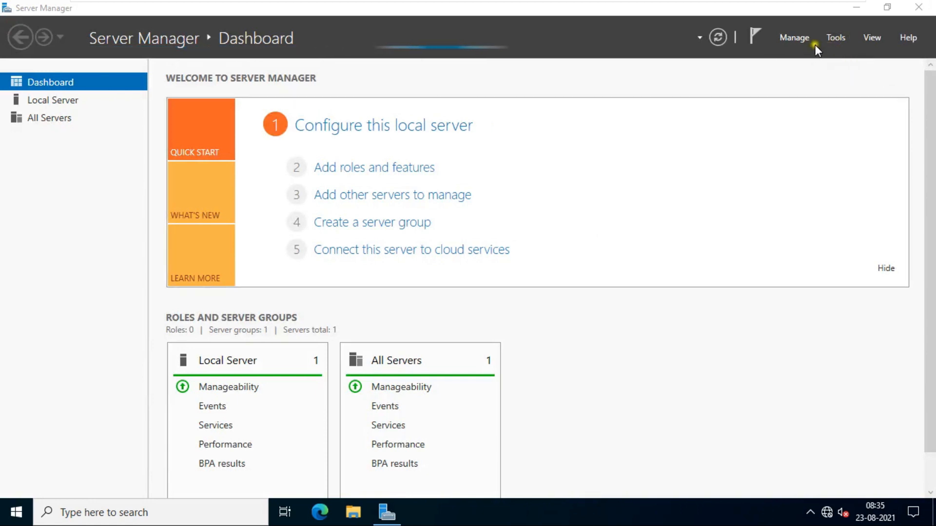
{"action": "left_click", "coordinate": [836, 38]}
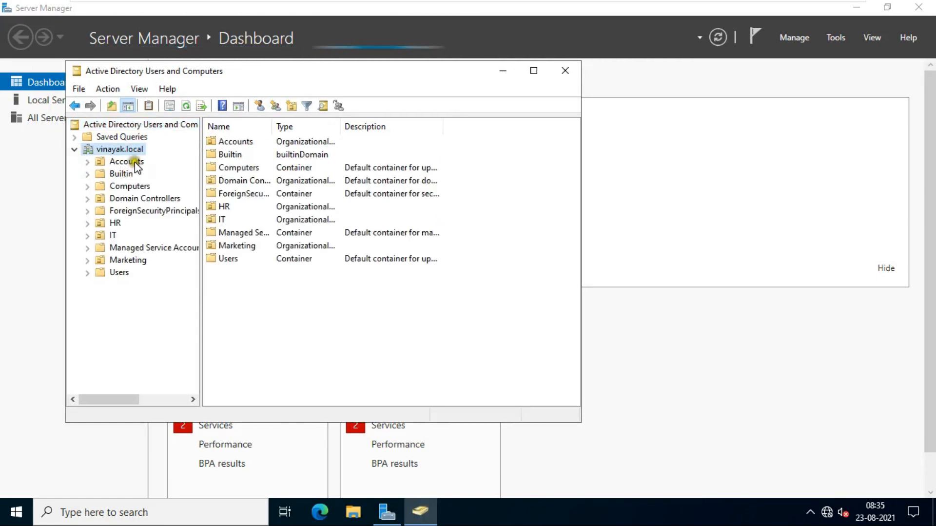
{"action": "left_click", "coordinate": [125, 161]}
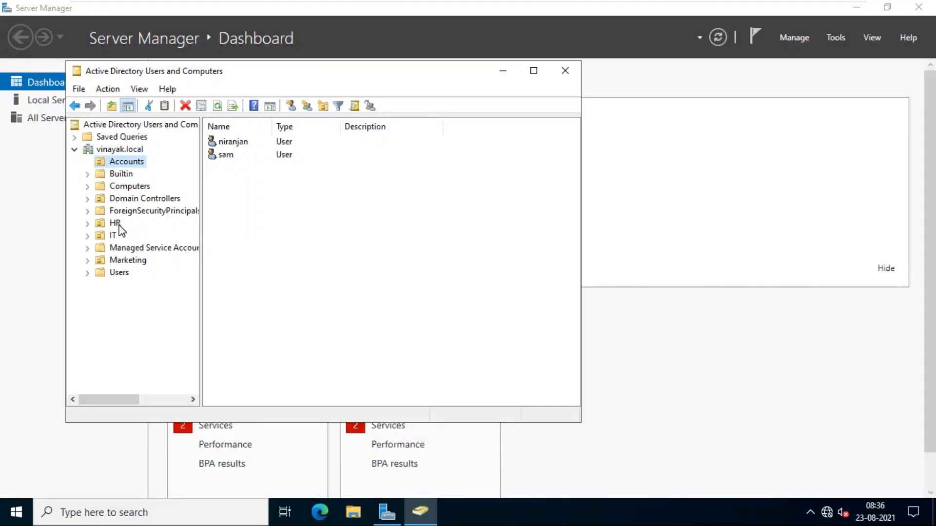
{"action": "left_click", "coordinate": [115, 222]}
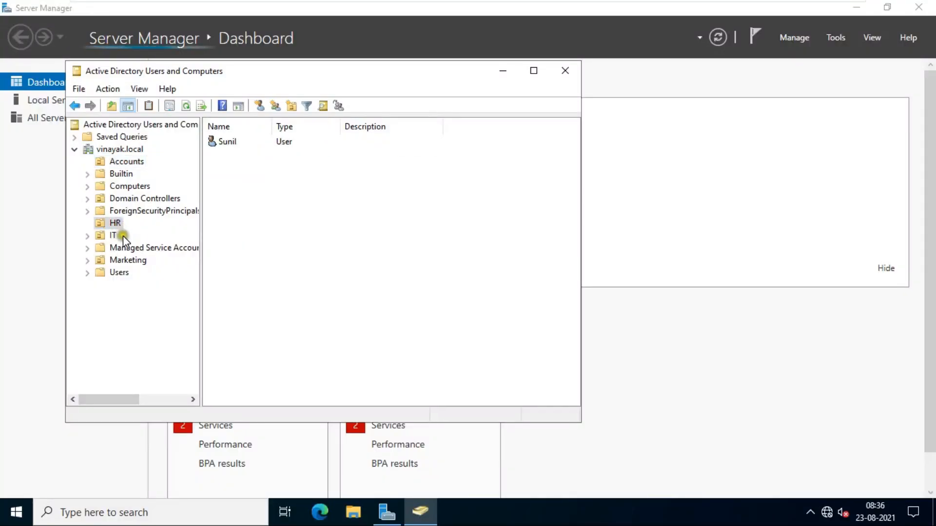
{"action": "left_click", "coordinate": [113, 235]}
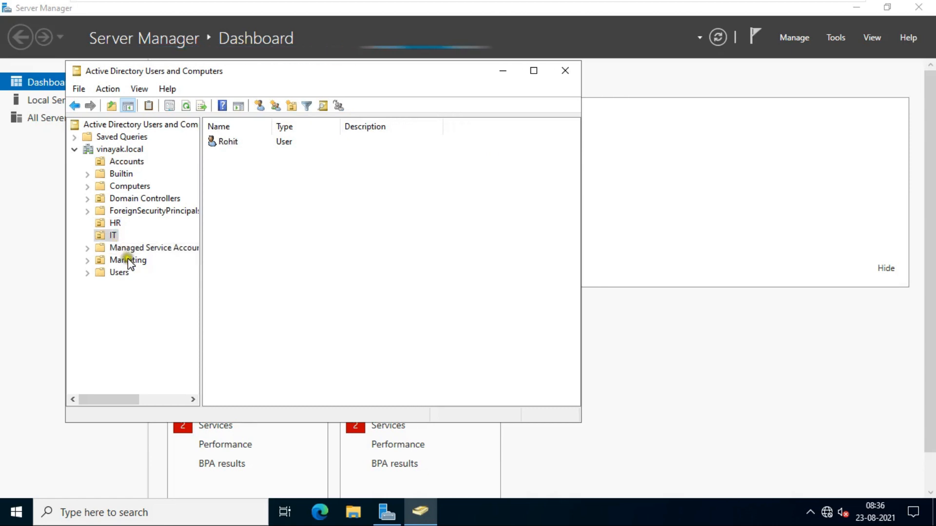
{"action": "left_click", "coordinate": [126, 260]}
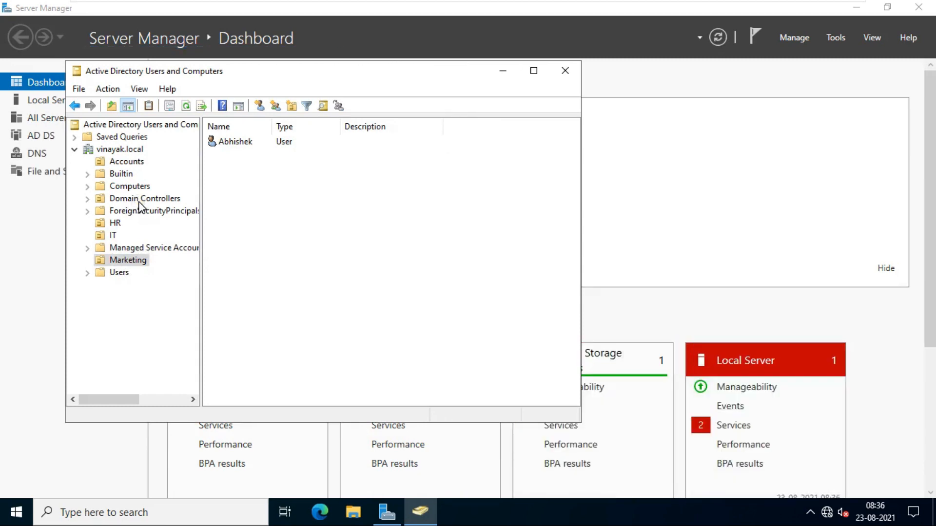
{"action": "mouse_move", "coordinate": [565, 70]}
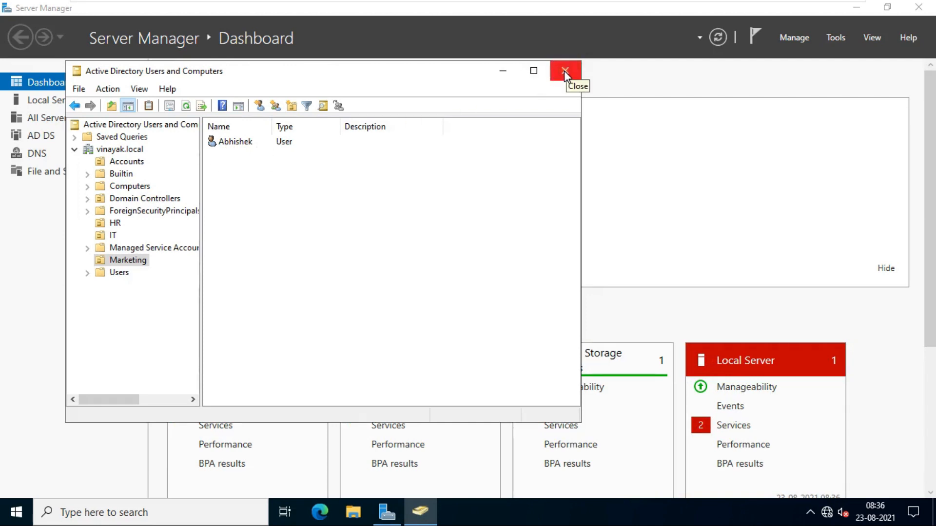
{"action": "left_click", "coordinate": [564, 70]}
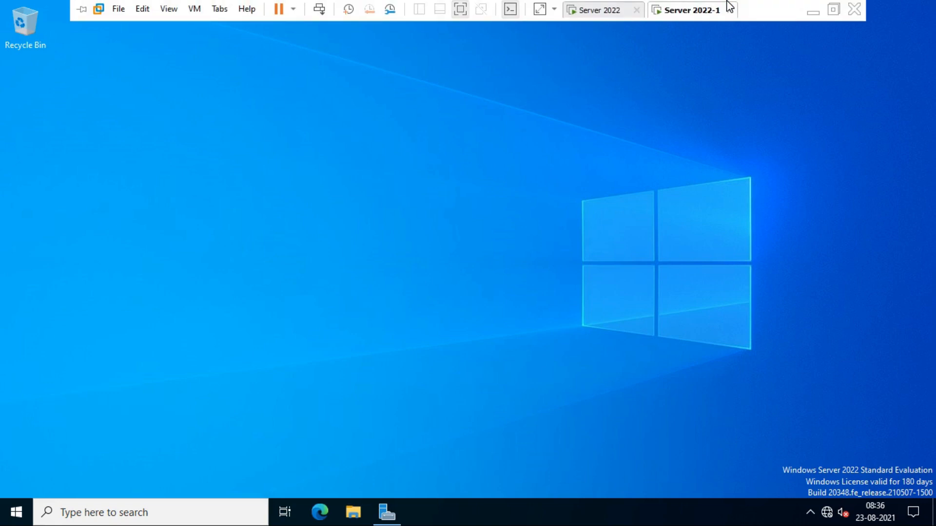
Step: Switch to the primary Server 2022 VM and bring up actions for the IT OU
{"action": "left_click", "coordinate": [602, 10]}
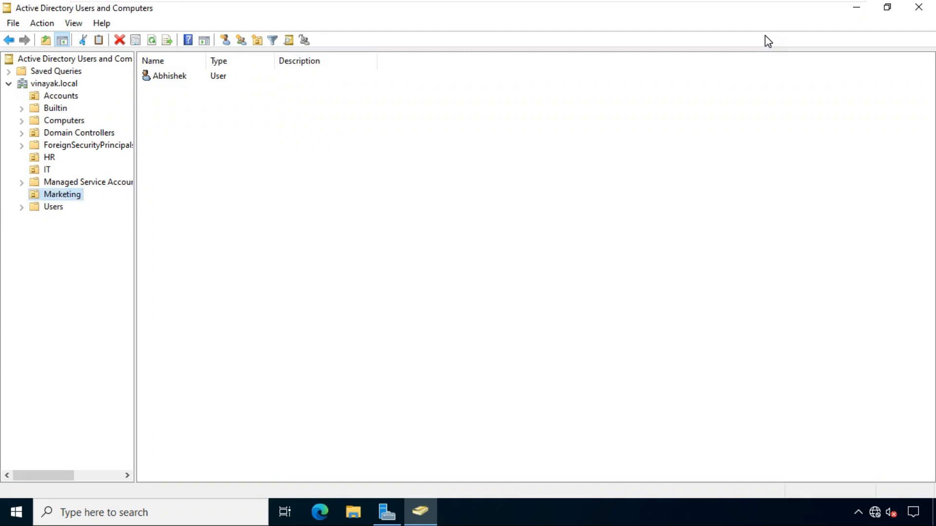
{"action": "mouse_move", "coordinate": [51, 157]}
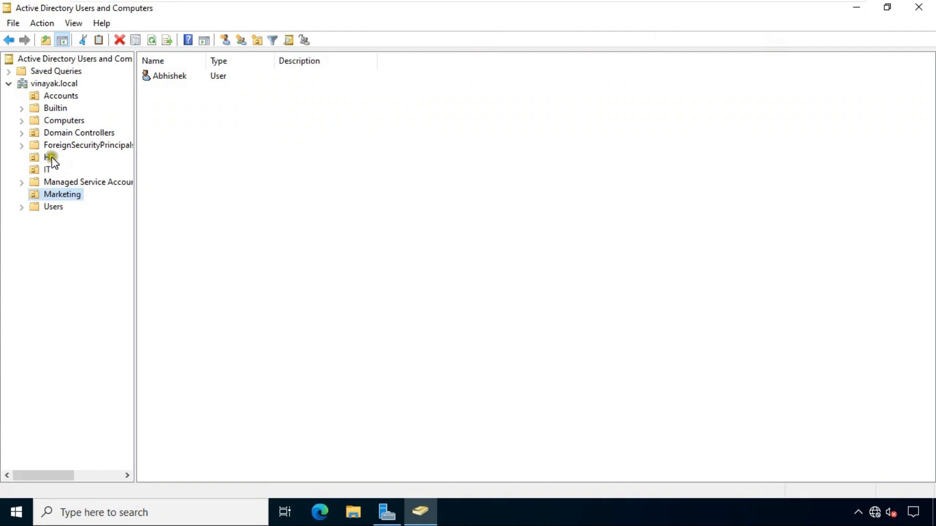
{"action": "mouse_move", "coordinate": [57, 166]}
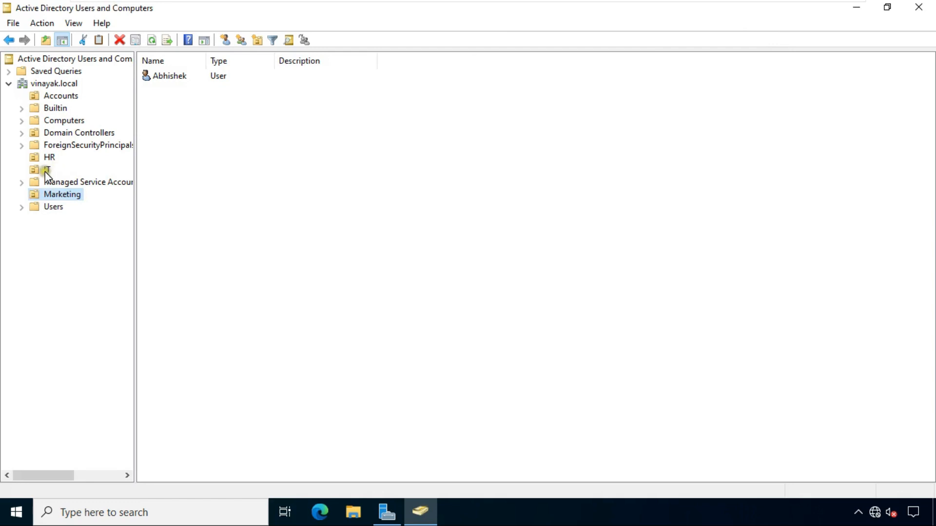
{"action": "right_click", "coordinate": [47, 169]}
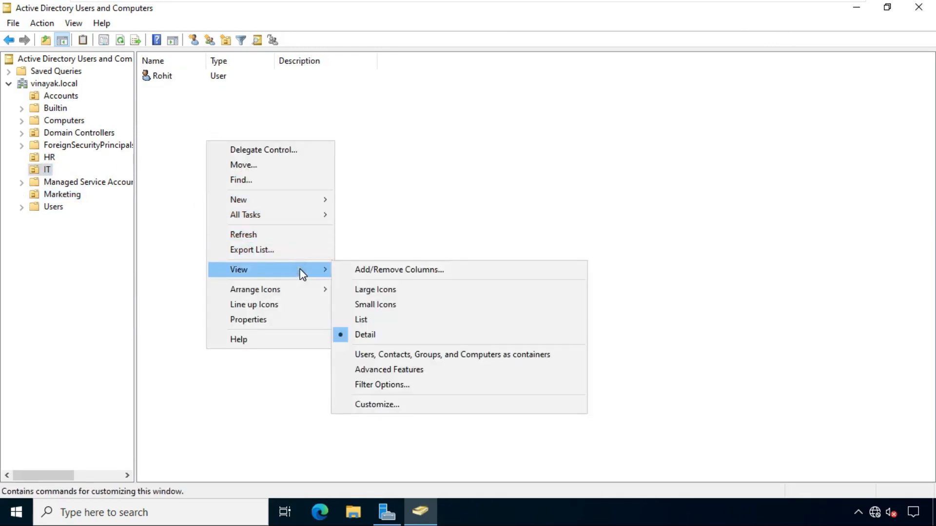
{"action": "mouse_move", "coordinate": [238, 199]}
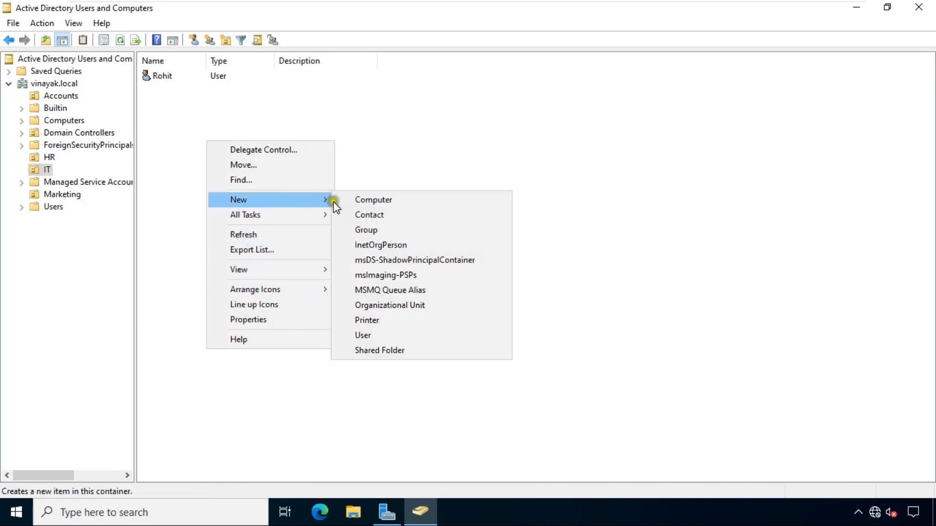
Step: Create user Mahaveer in IT with a password that never expires and cannot be changed
{"action": "left_click", "coordinate": [363, 334]}
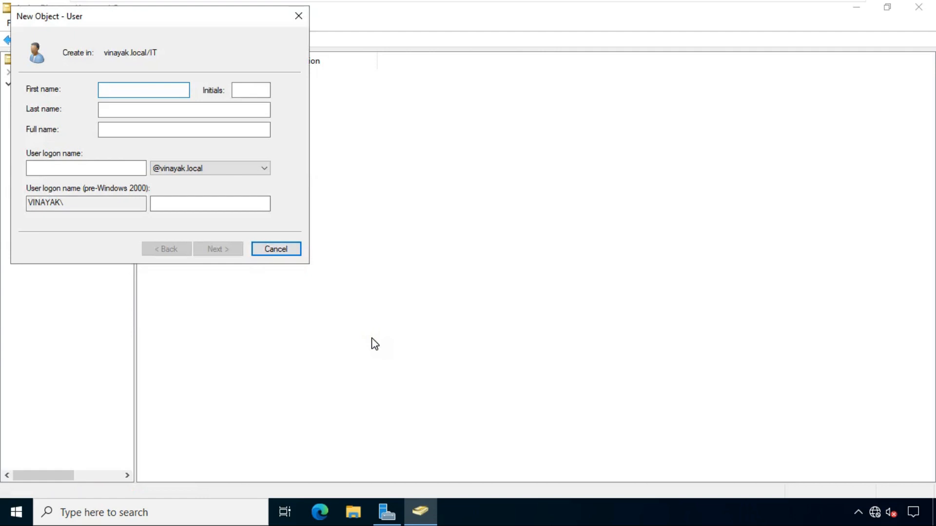
{"action": "type", "text": "Mahaveer"}
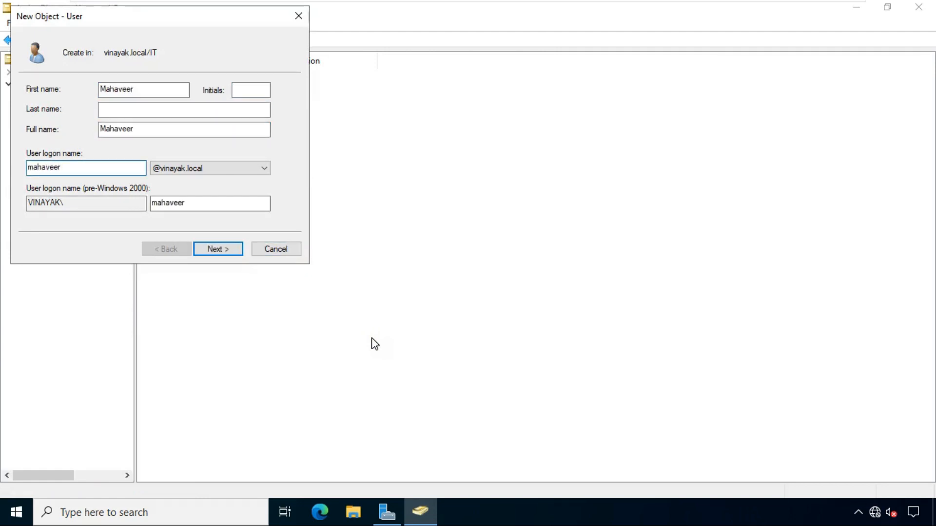
{"action": "left_click", "coordinate": [217, 248]}
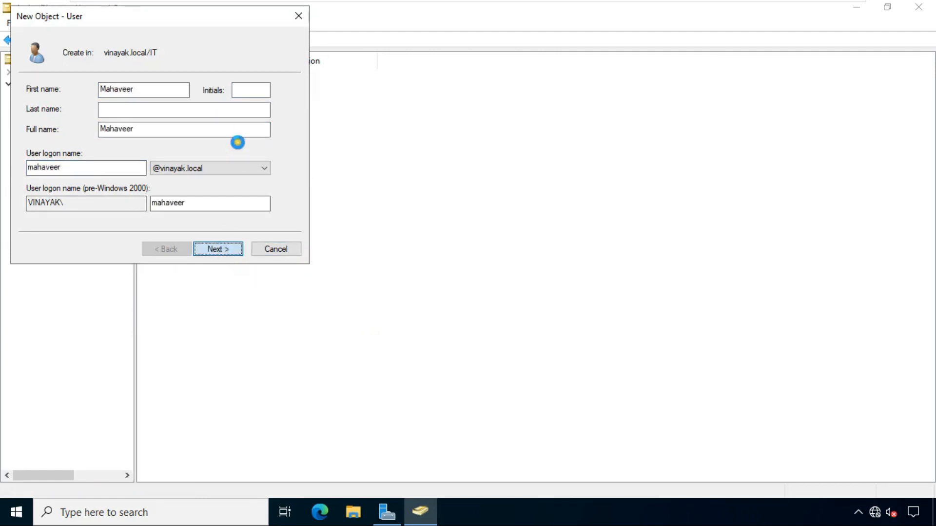
{"action": "left_click", "coordinate": [218, 248]}
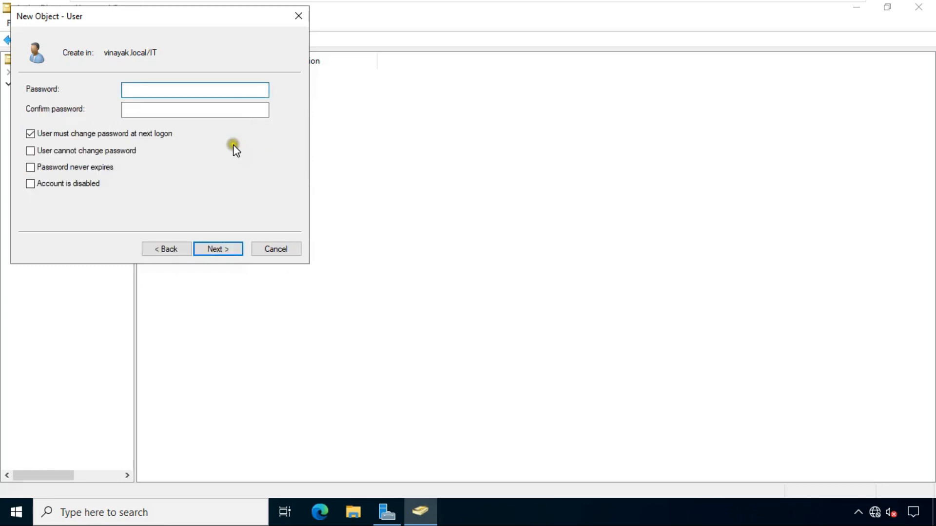
{"action": "type", "text": "•••"}
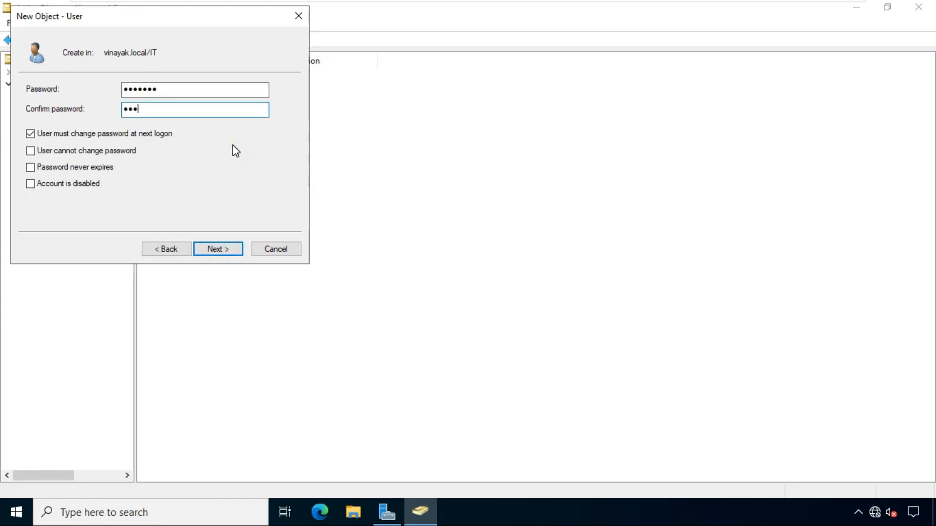
{"action": "left_click", "coordinate": [31, 133]}
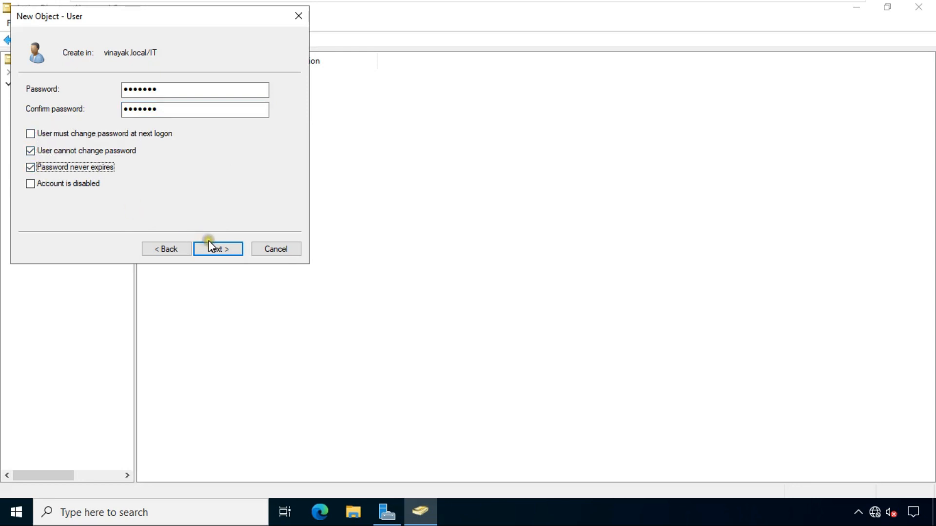
{"action": "left_click", "coordinate": [217, 249]}
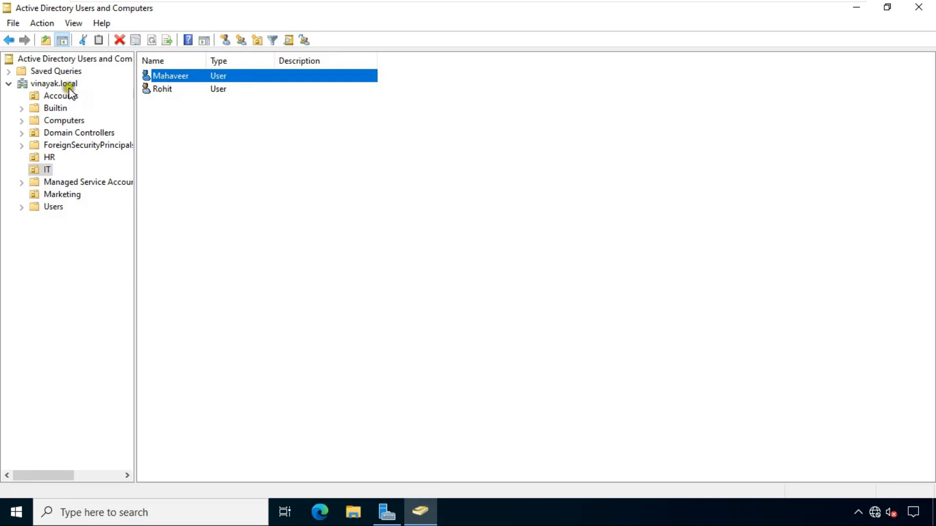
{"action": "right_click", "coordinate": [53, 83]}
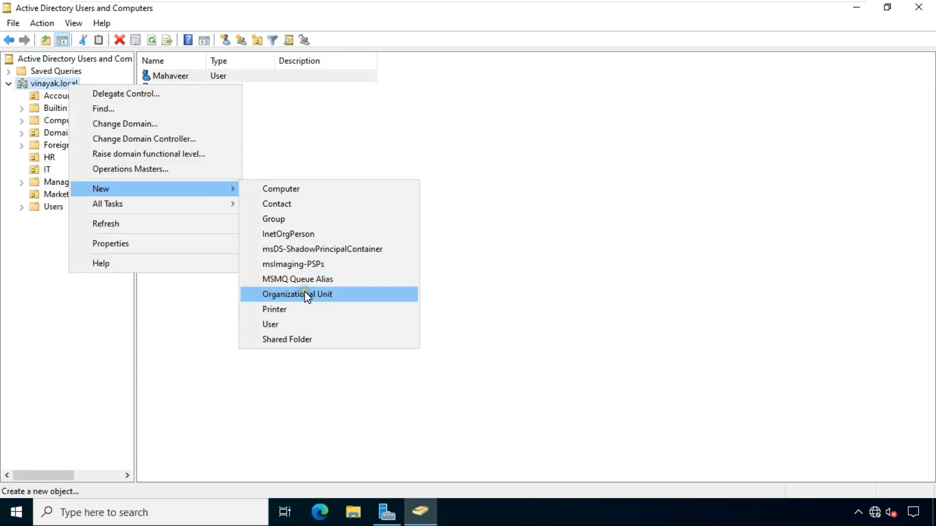
Step: Create a new organizational unit named Sales in vinayak.local
{"action": "left_click", "coordinate": [297, 294]}
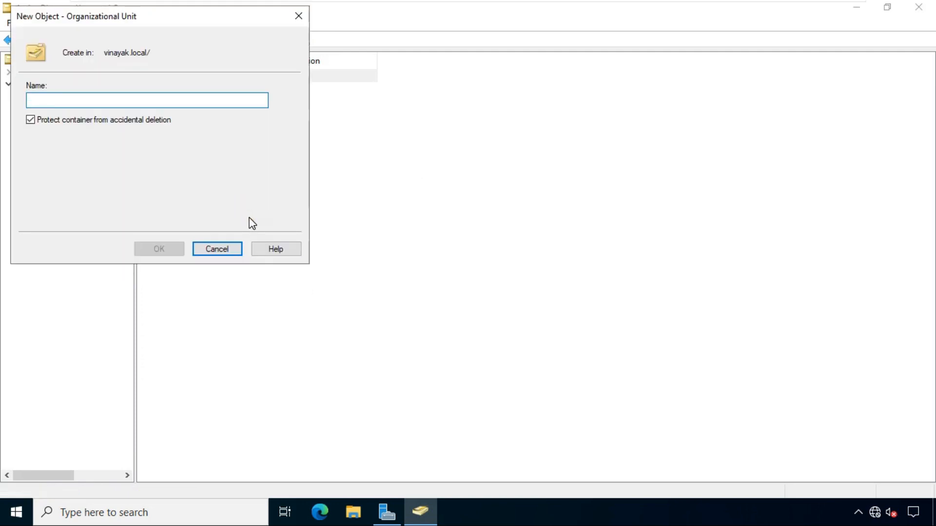
{"action": "type", "text": "Sak"}
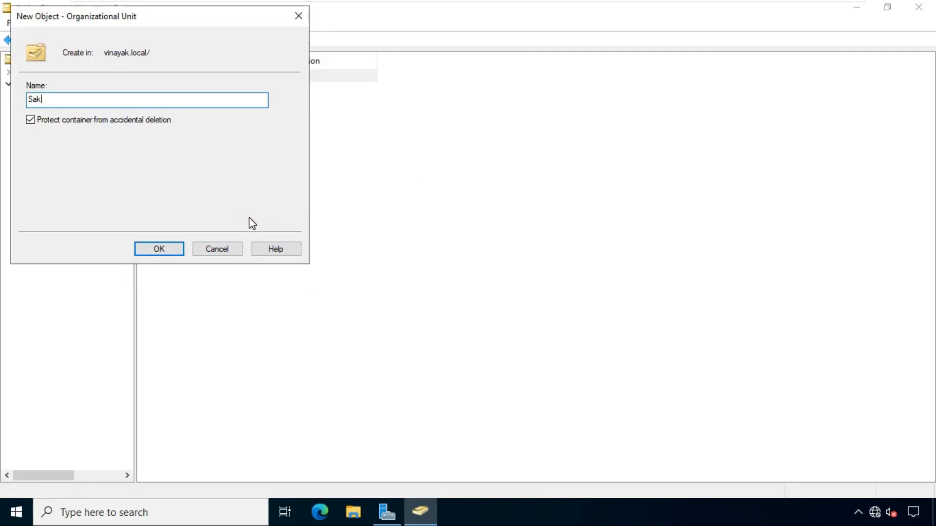
{"action": "type", "text": "Sales"}
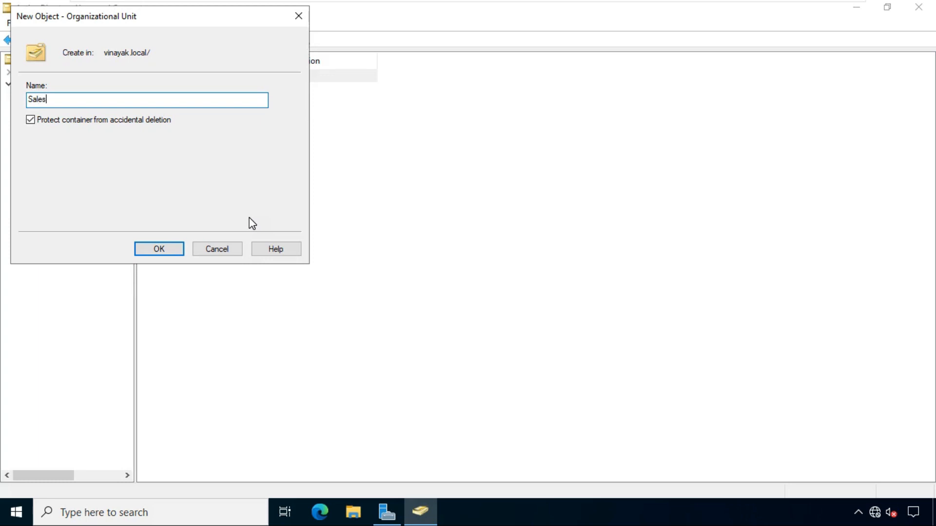
{"action": "left_click", "coordinate": [159, 249]}
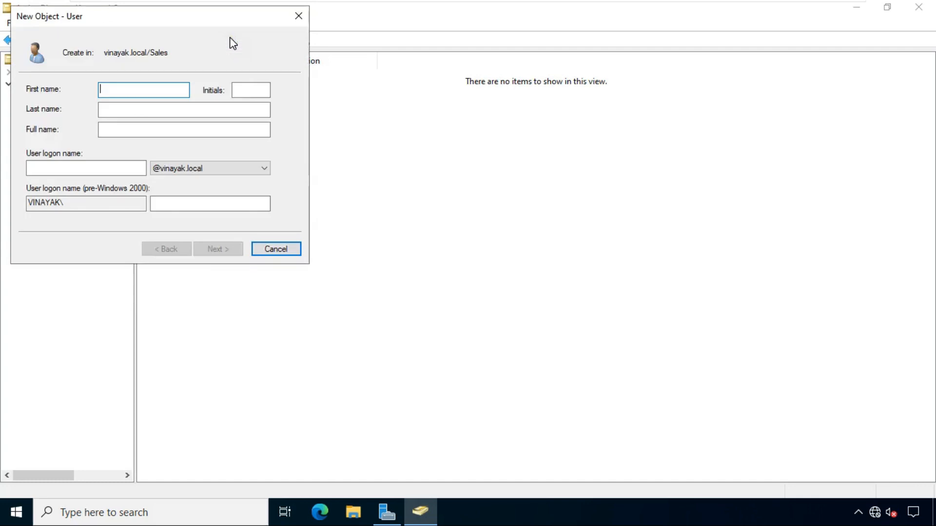
Step: Create user bob with logon name and password as the only member of the Sales OU
{"action": "type", "text": "bob"}
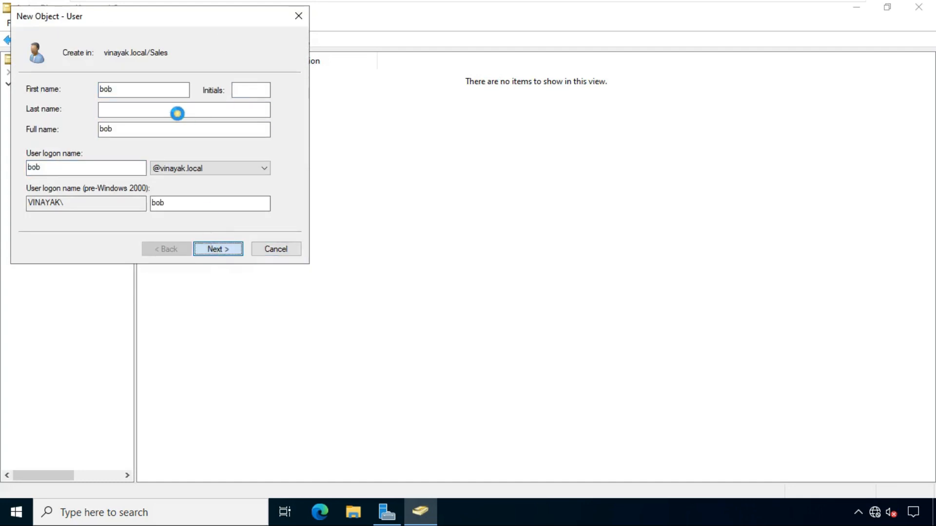
{"action": "left_click", "coordinate": [217, 249]}
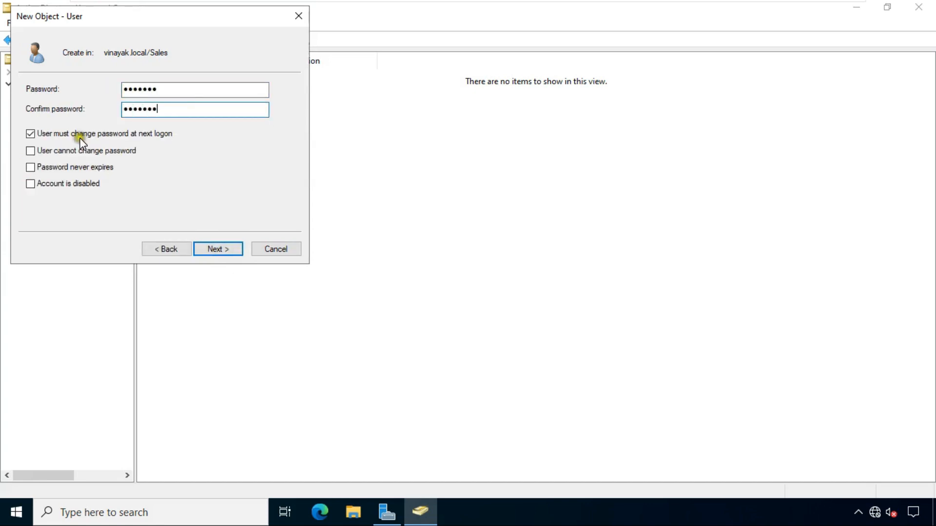
{"action": "left_click", "coordinate": [217, 249]}
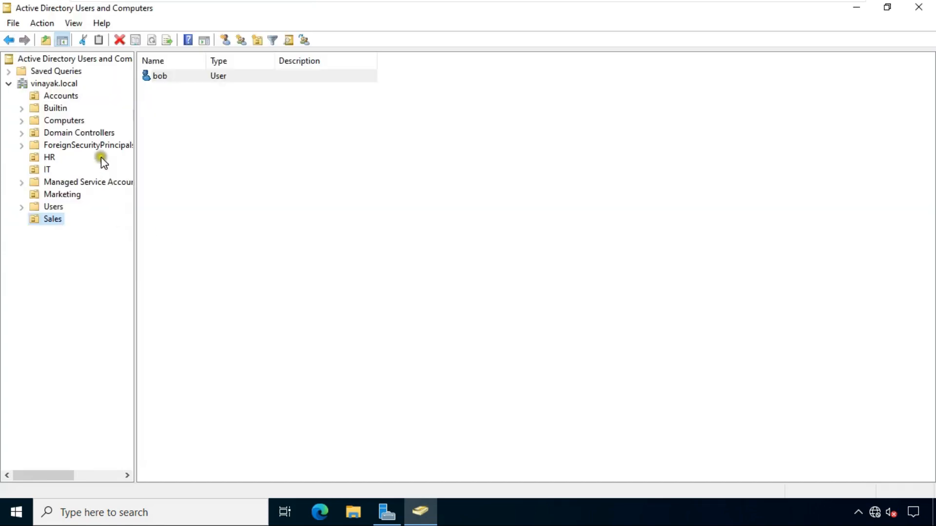
{"action": "mouse_move", "coordinate": [113, 230]}
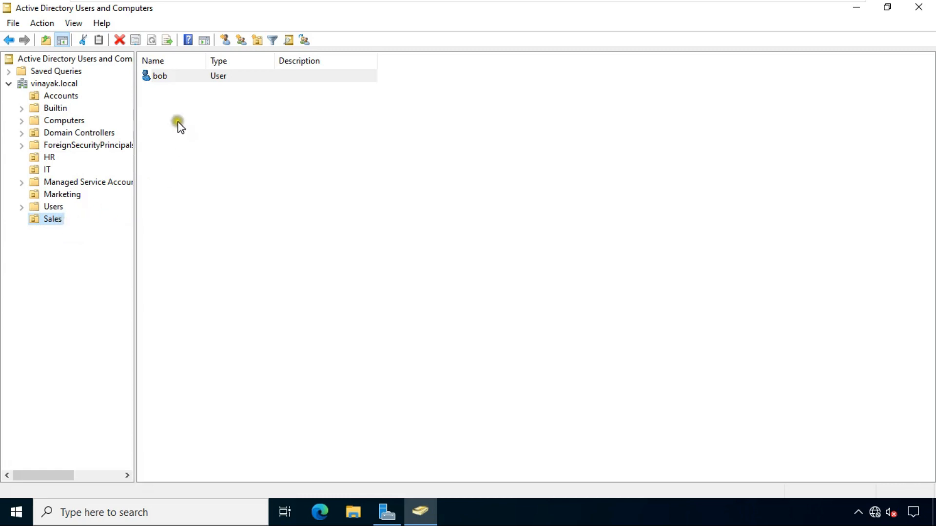
Step: Switch to the Server 2022-1 virtual machine and bring up its Server Manager dashboard
{"action": "left_click", "coordinate": [47, 168]}
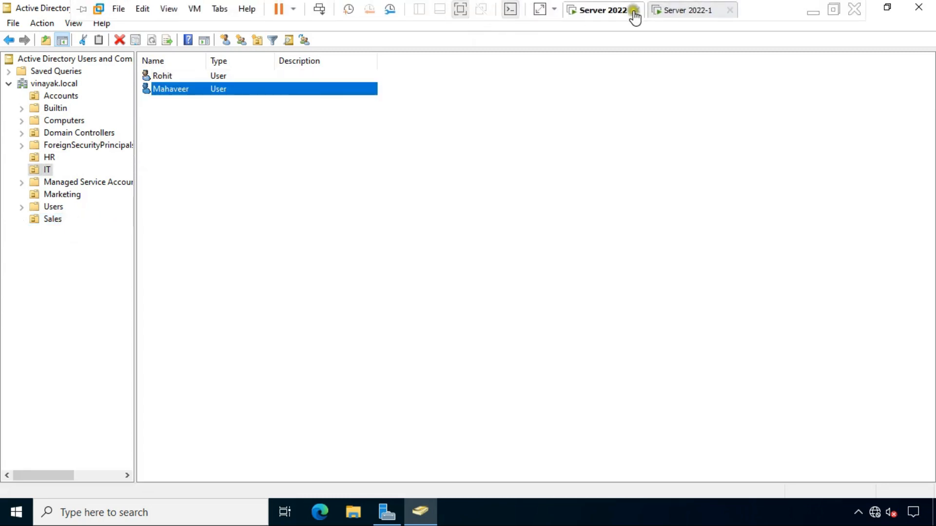
{"action": "left_click", "coordinate": [689, 10]}
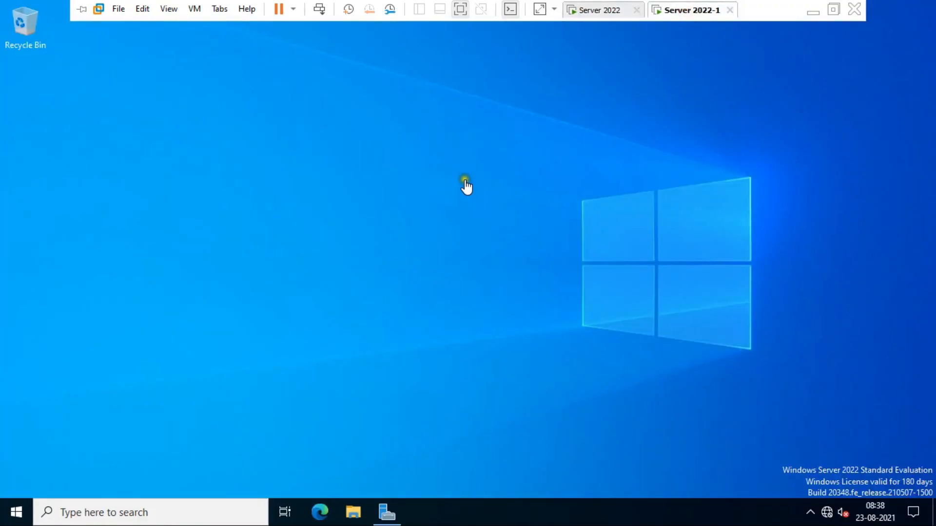
{"action": "mouse_move", "coordinate": [387, 512]}
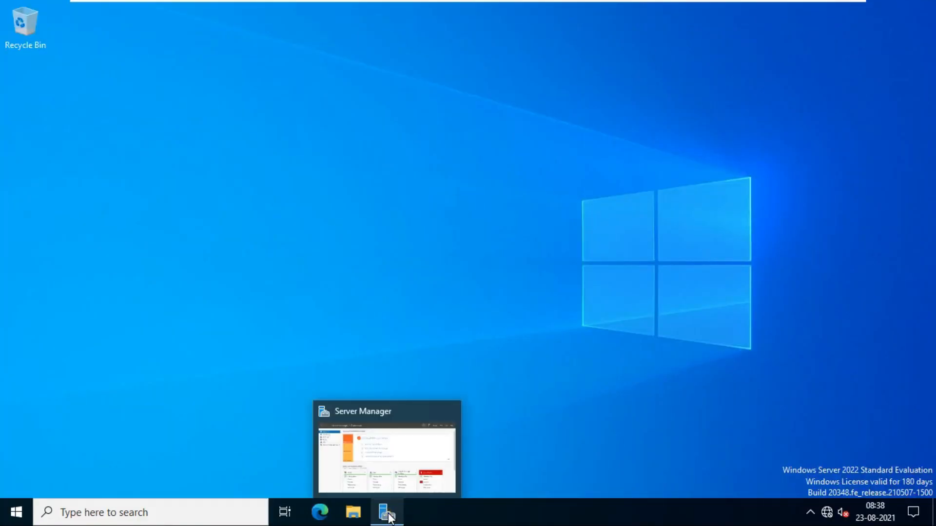
{"action": "left_click", "coordinate": [386, 512]}
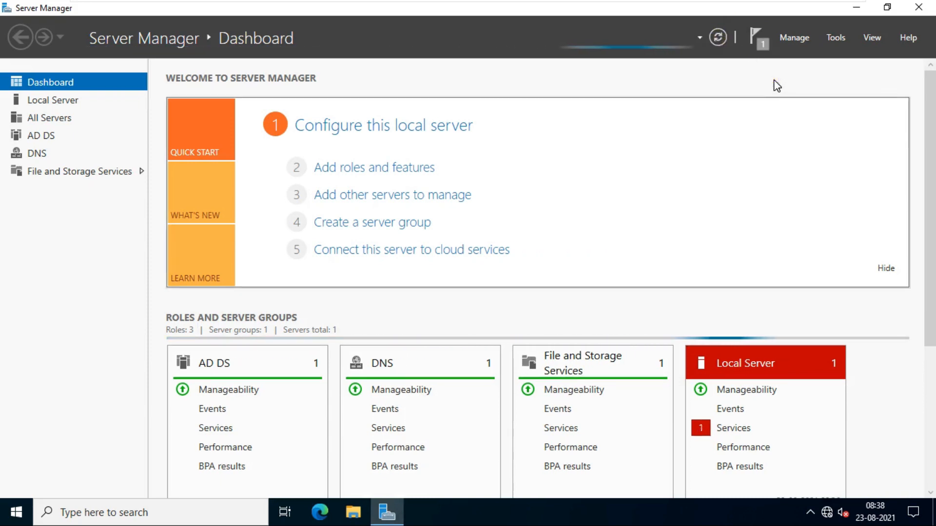
Step: On server2, confirm in ADUC that Sales with bob and IT with Mahaveer beside Rohit replicated
{"action": "left_click", "coordinate": [835, 37]}
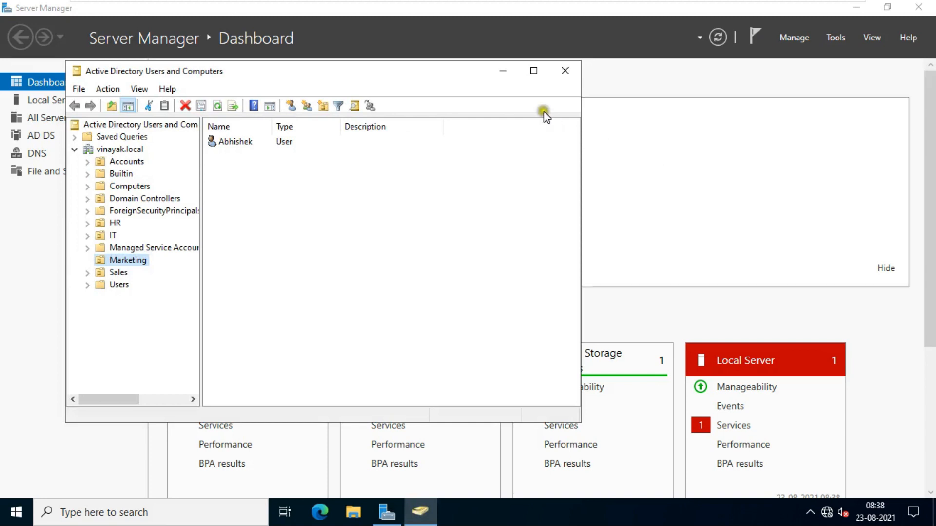
{"action": "left_click", "coordinate": [533, 70]}
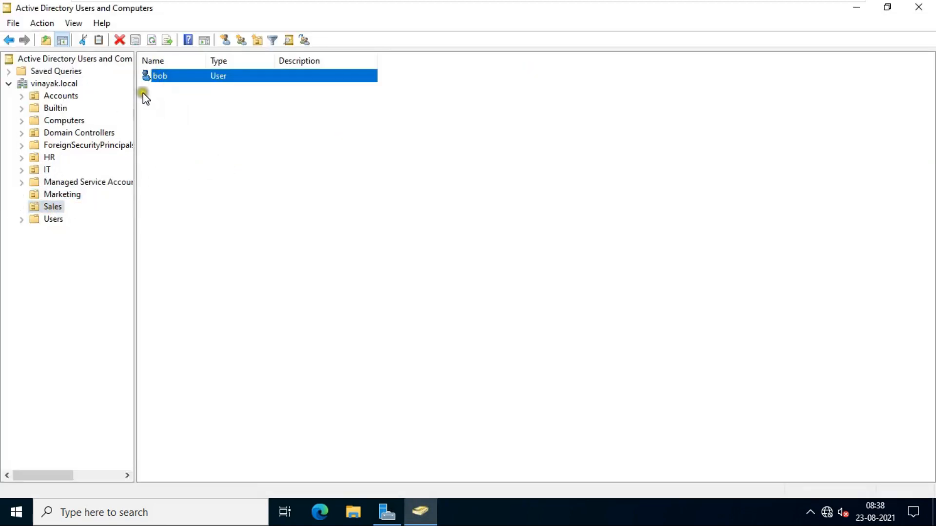
{"action": "left_click", "coordinate": [47, 169]}
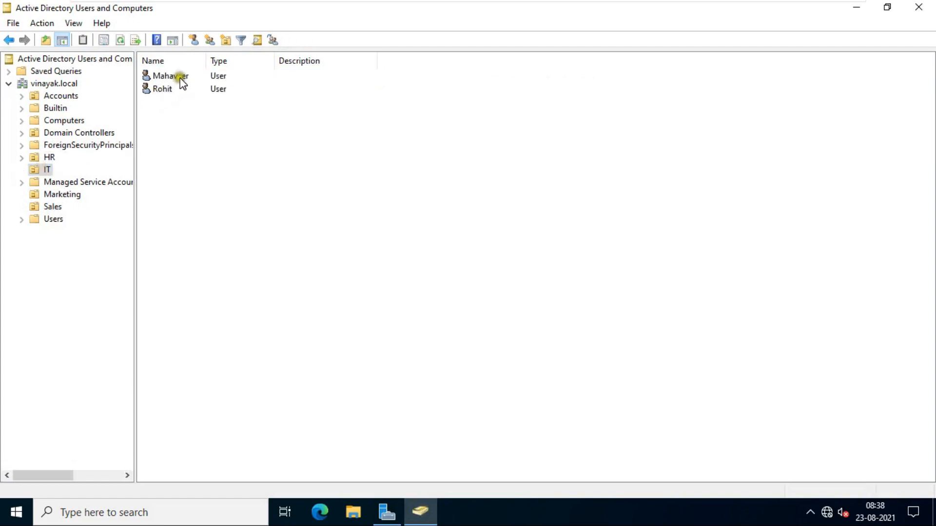
{"action": "left_click", "coordinate": [171, 76]}
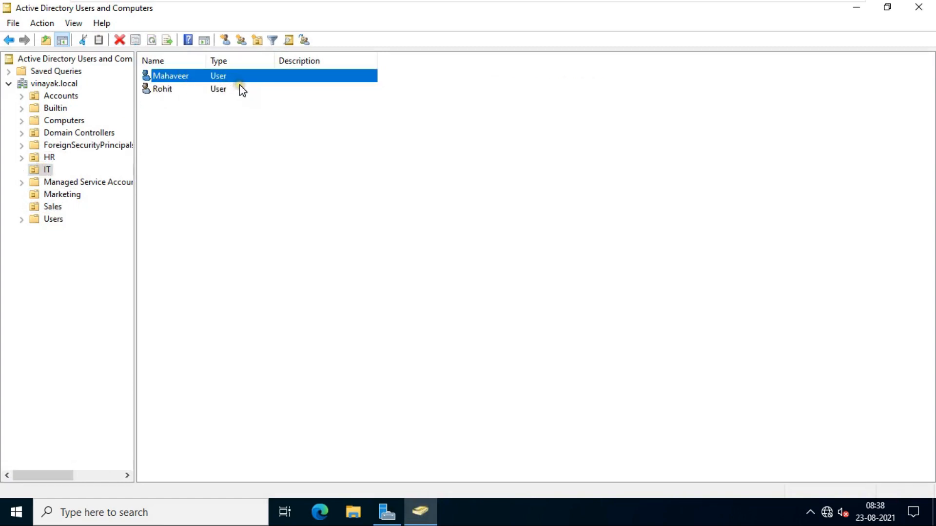
{"action": "mouse_move", "coordinate": [332, 197]}
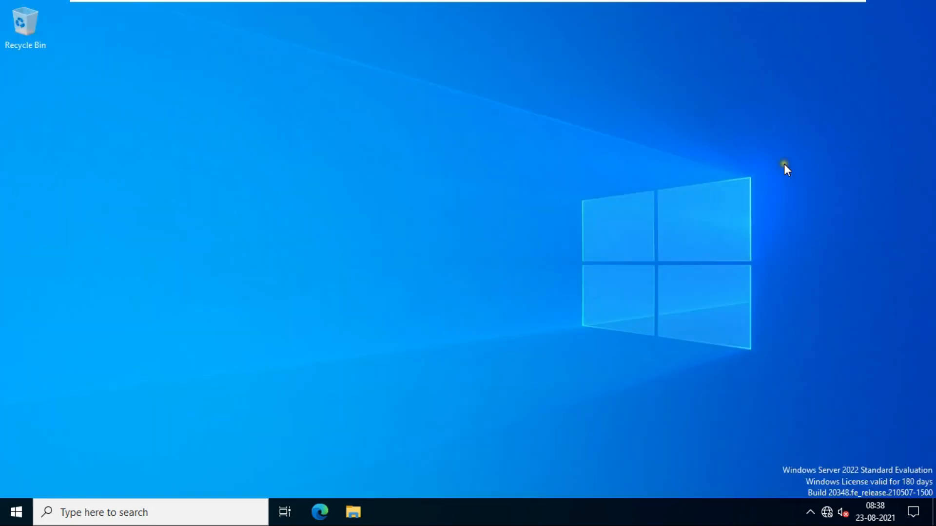
{"action": "mouse_move", "coordinate": [782, 172]}
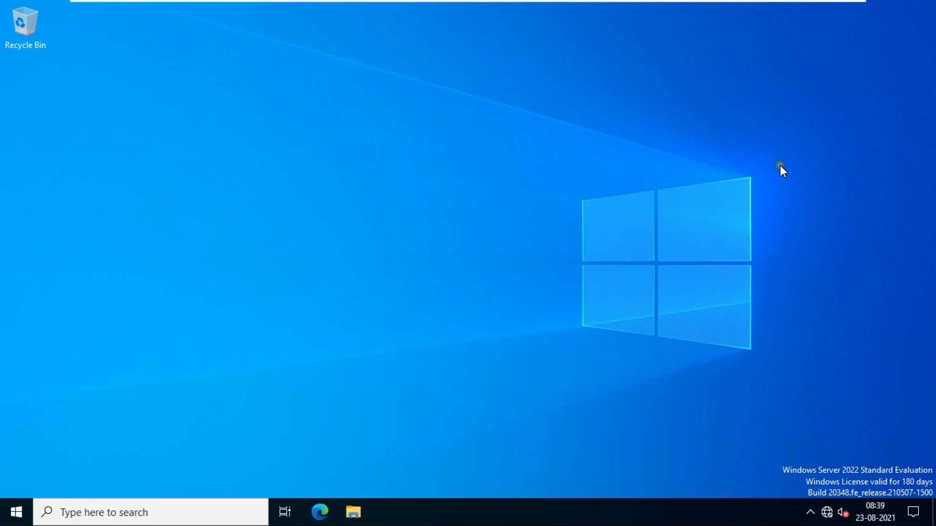